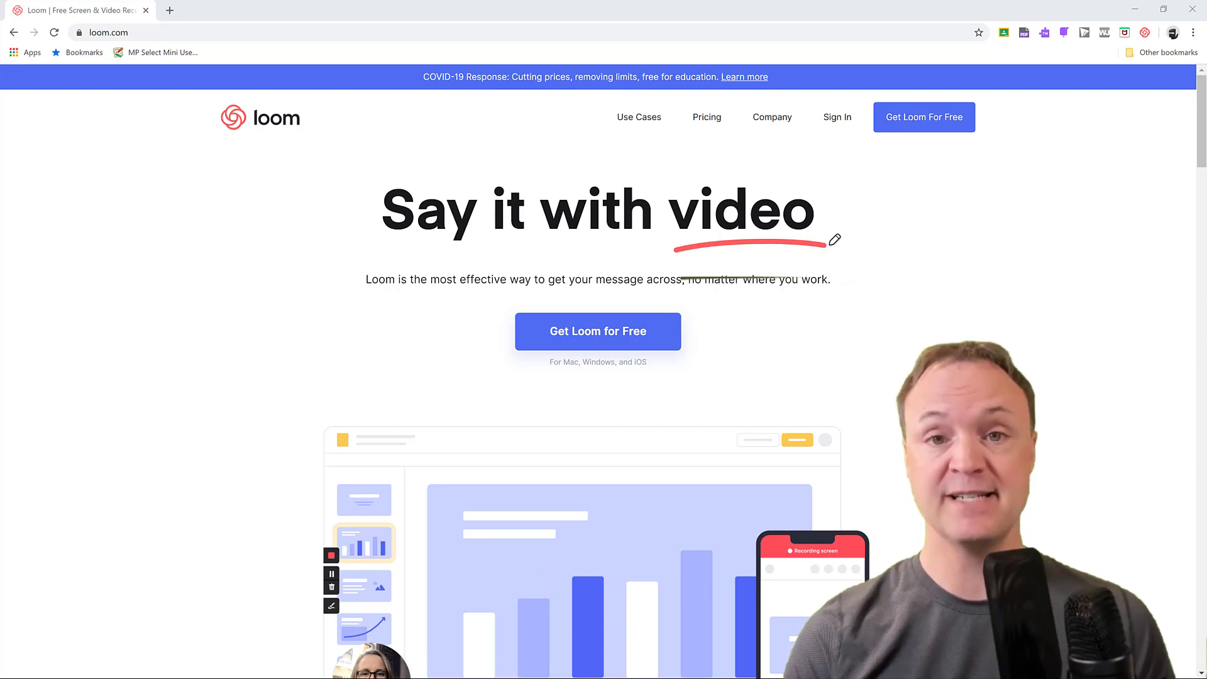
mouse_move(547, 582)
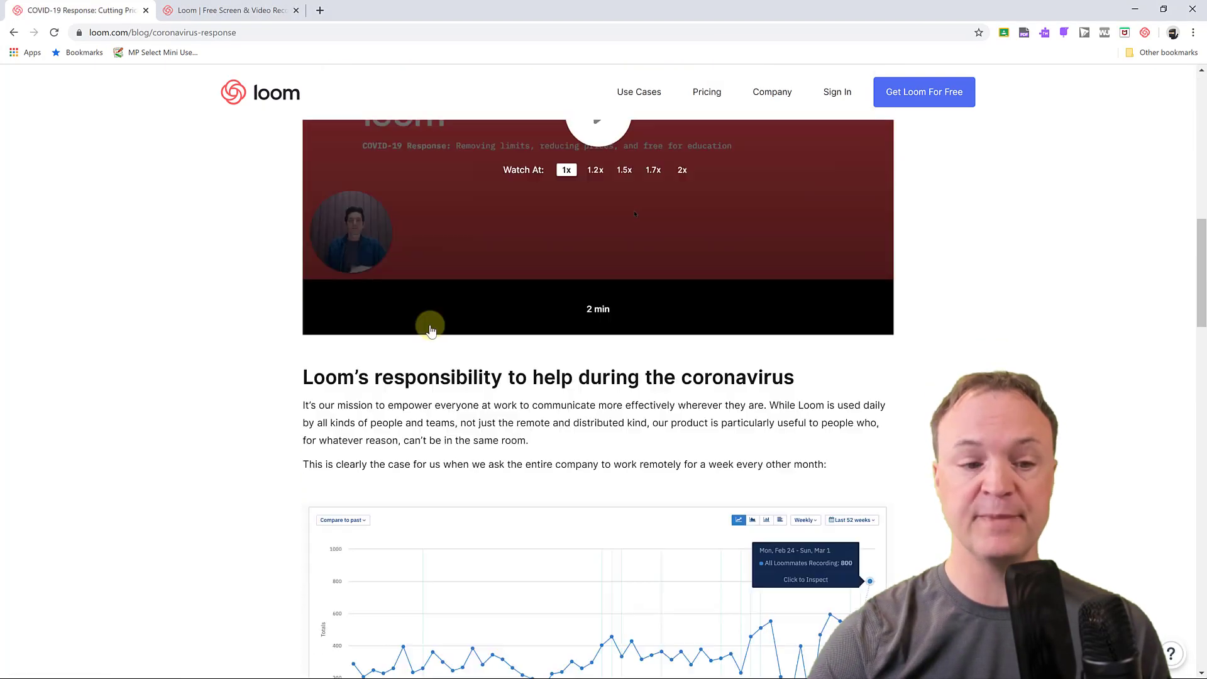
Scroll the blog post, go to Pricing, and open the free Pro for teachers & students article.
scroll(down, 3)
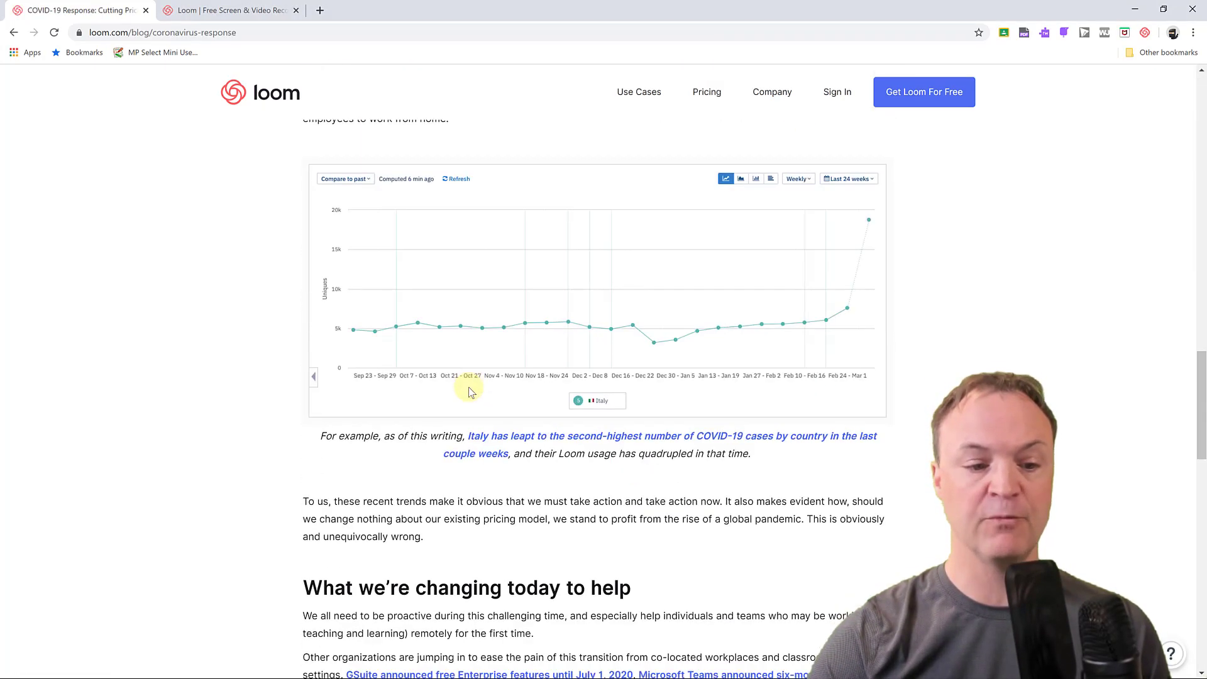
scroll(down, 3)
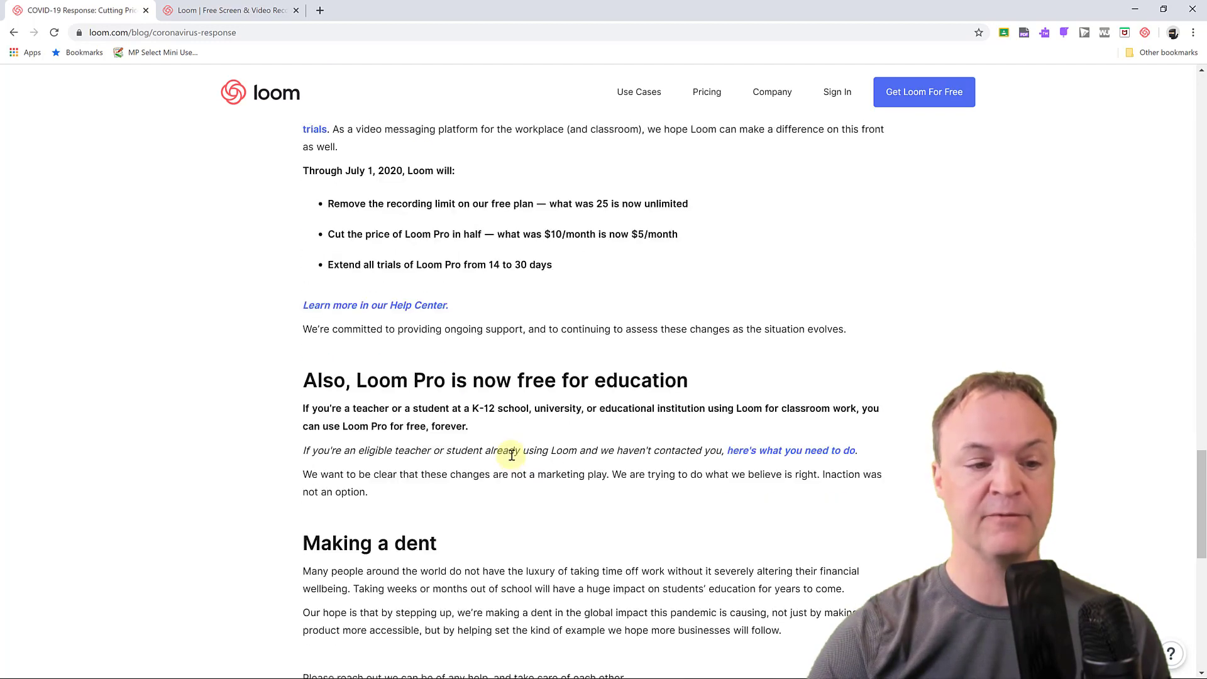
scroll(down, 3)
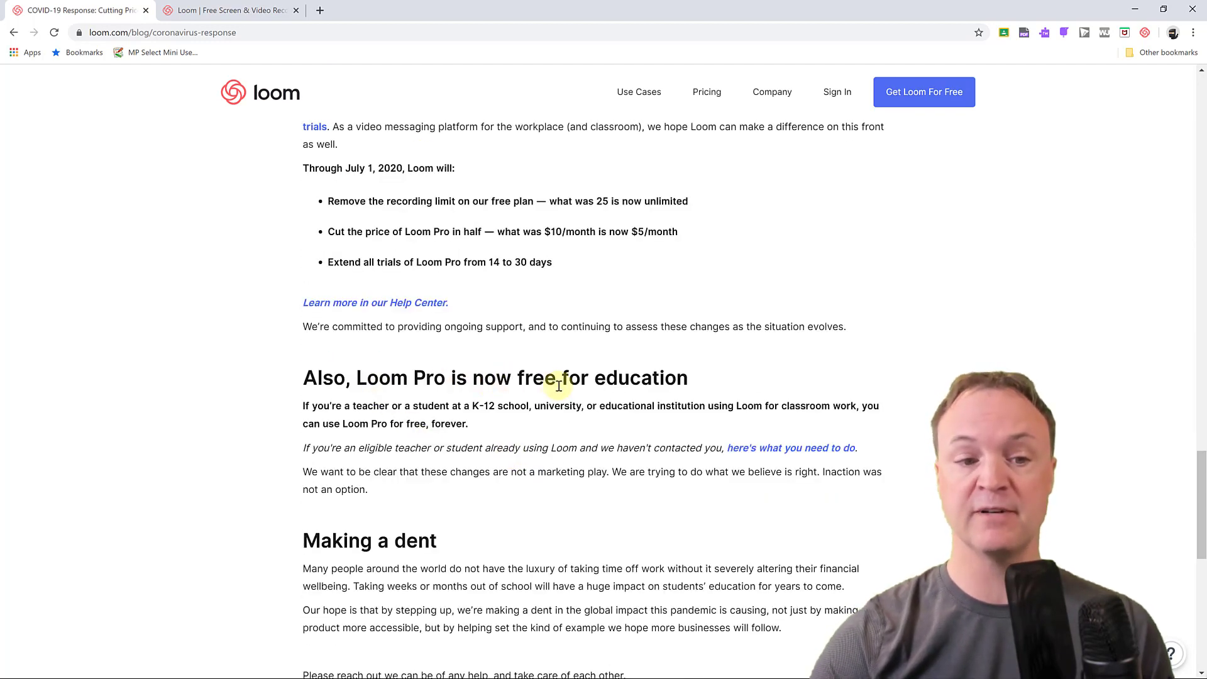
mouse_move(448, 516)
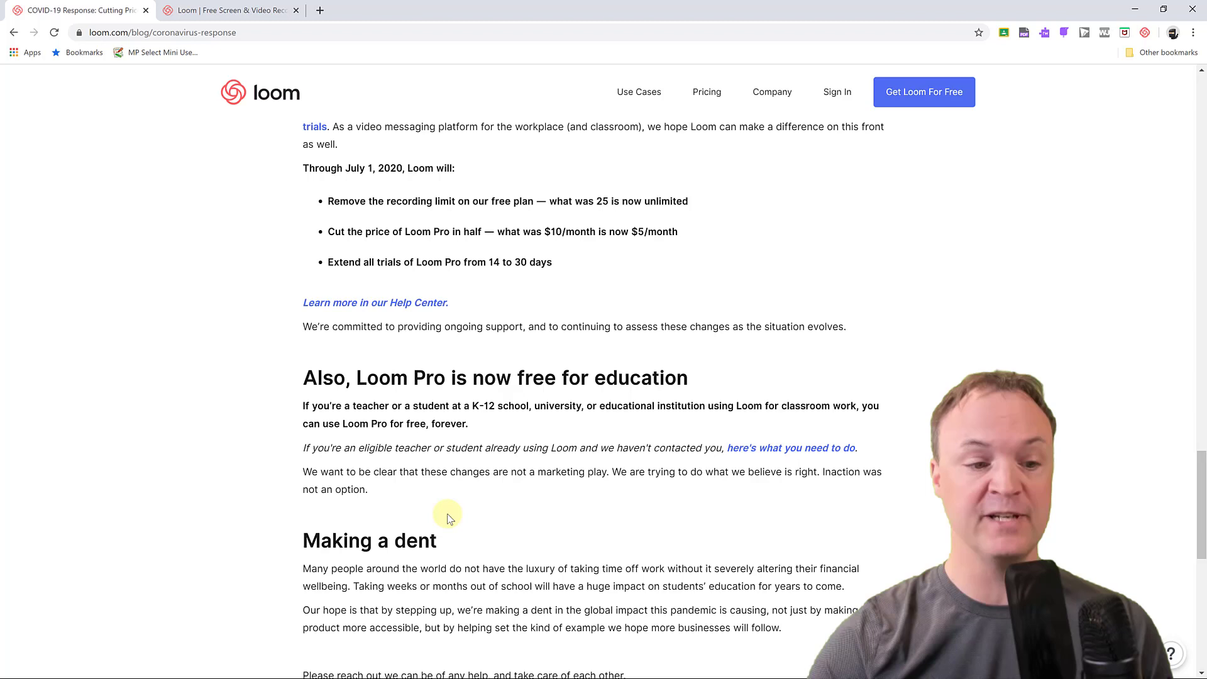
mouse_move(462, 434)
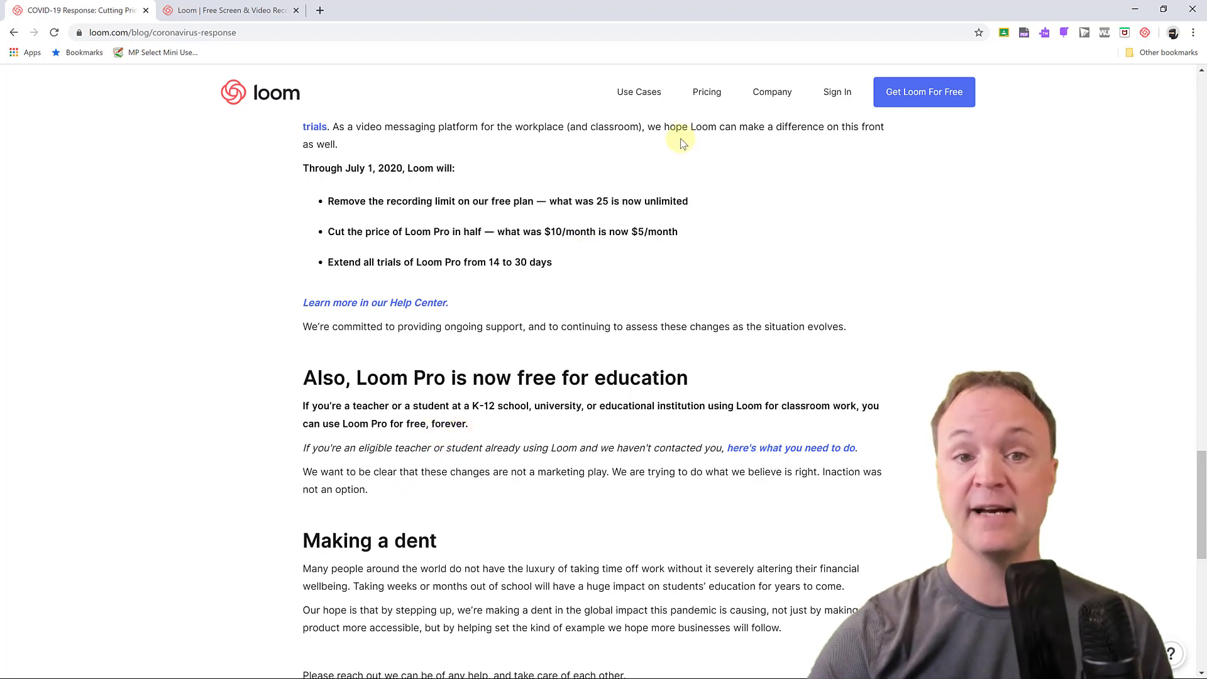
click(707, 92)
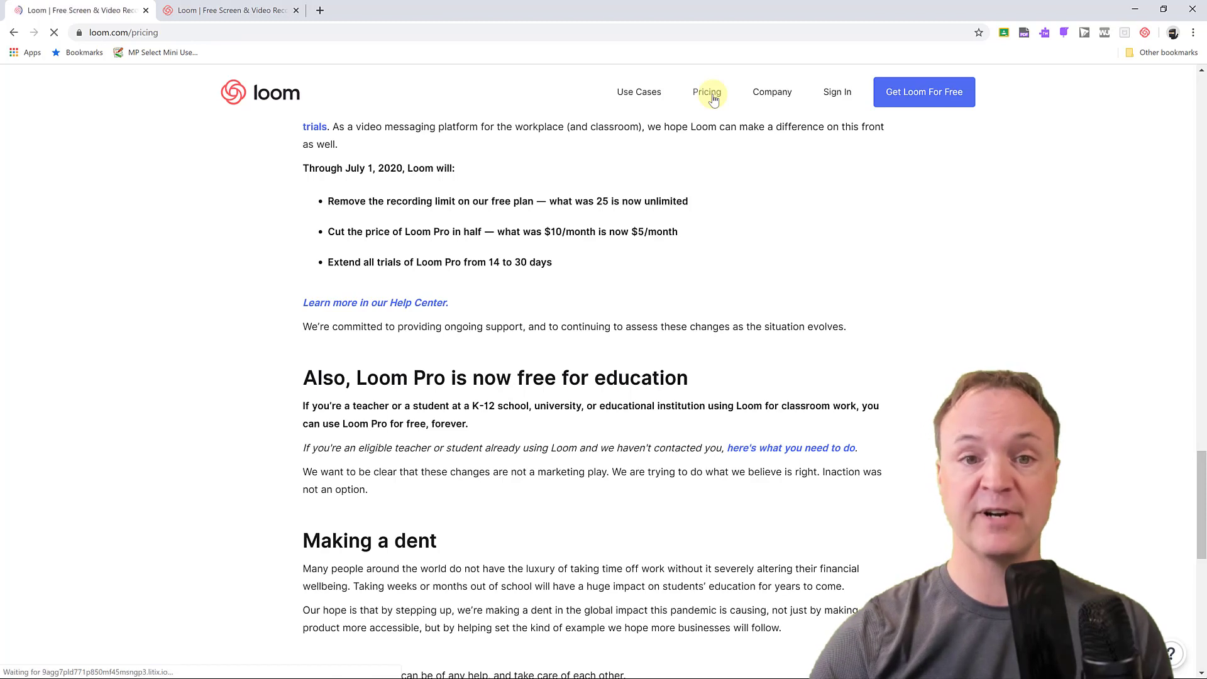
click(707, 92)
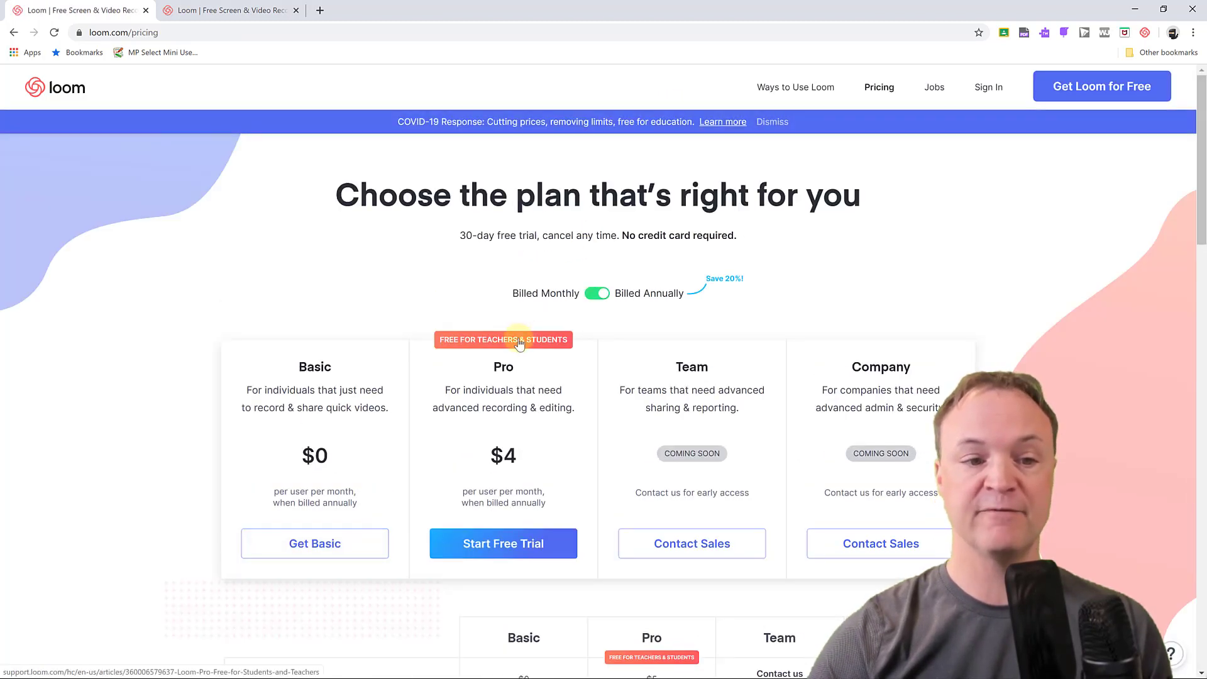
click(518, 340)
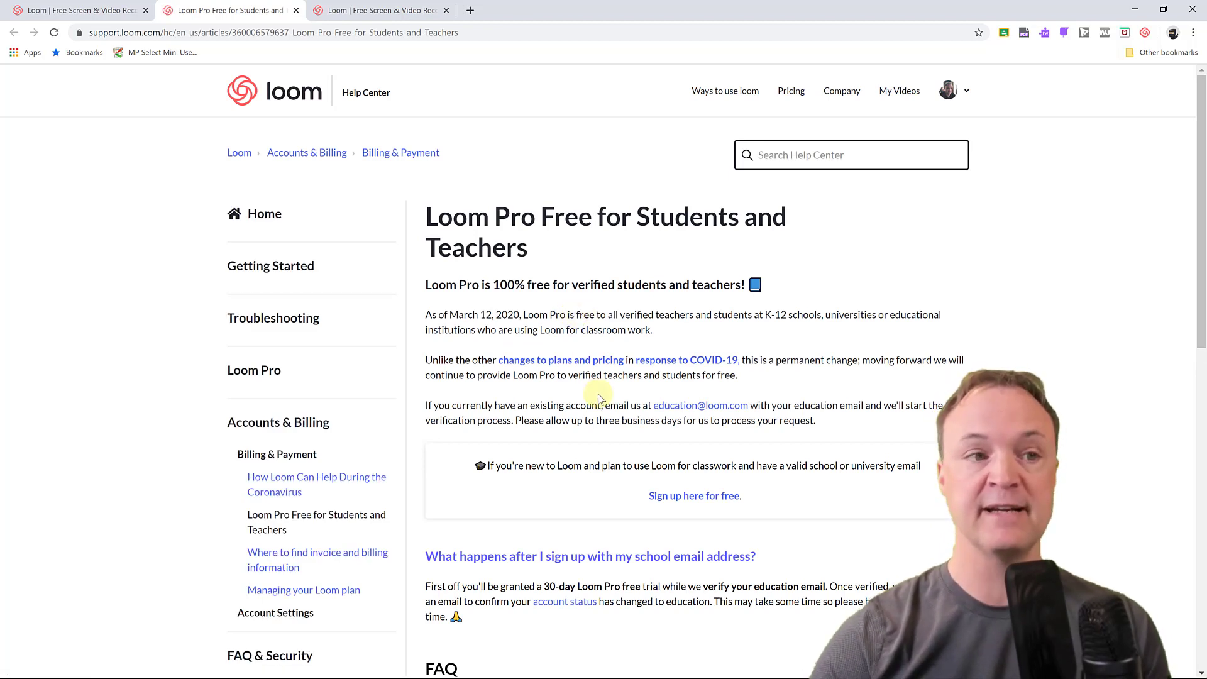
mouse_move(562, 298)
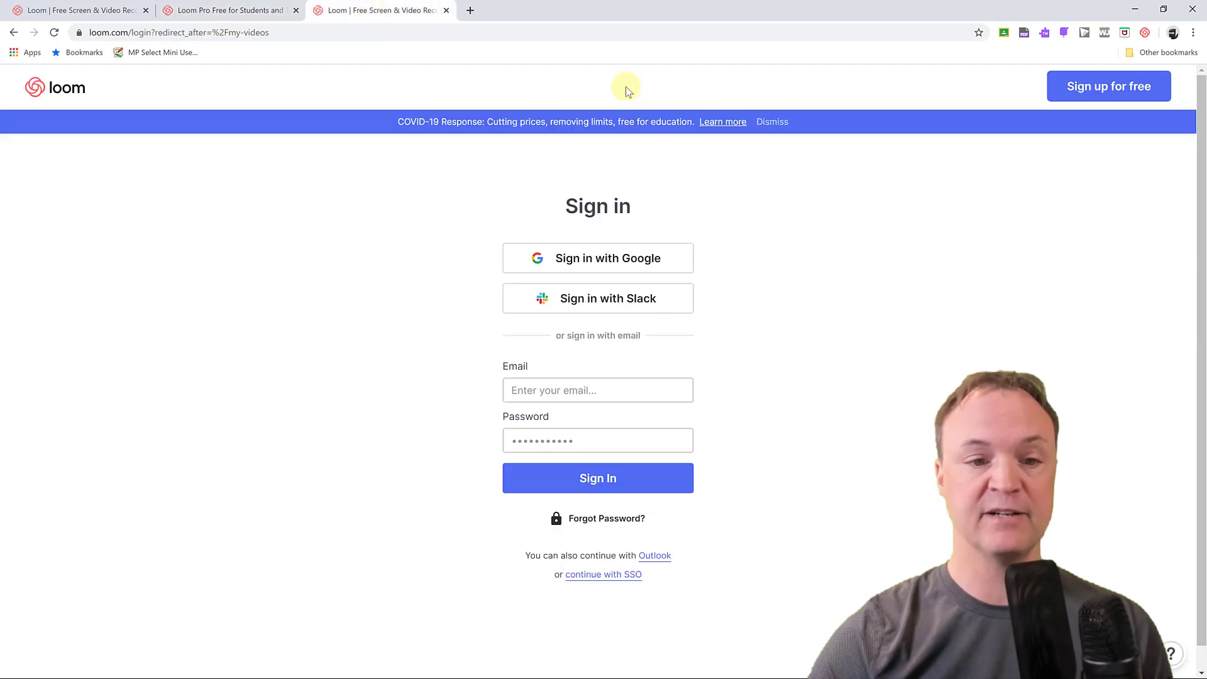
mouse_move(618, 258)
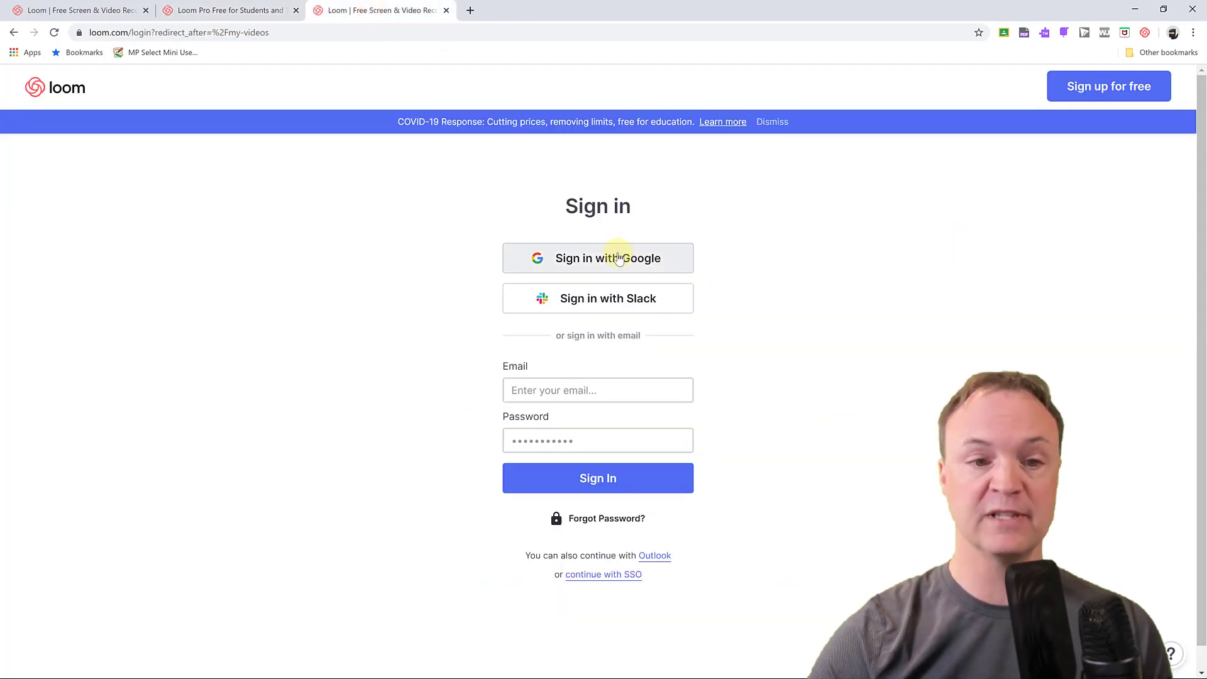
Sign in to Loom with the Google account to reach My Videos.
click(616, 258)
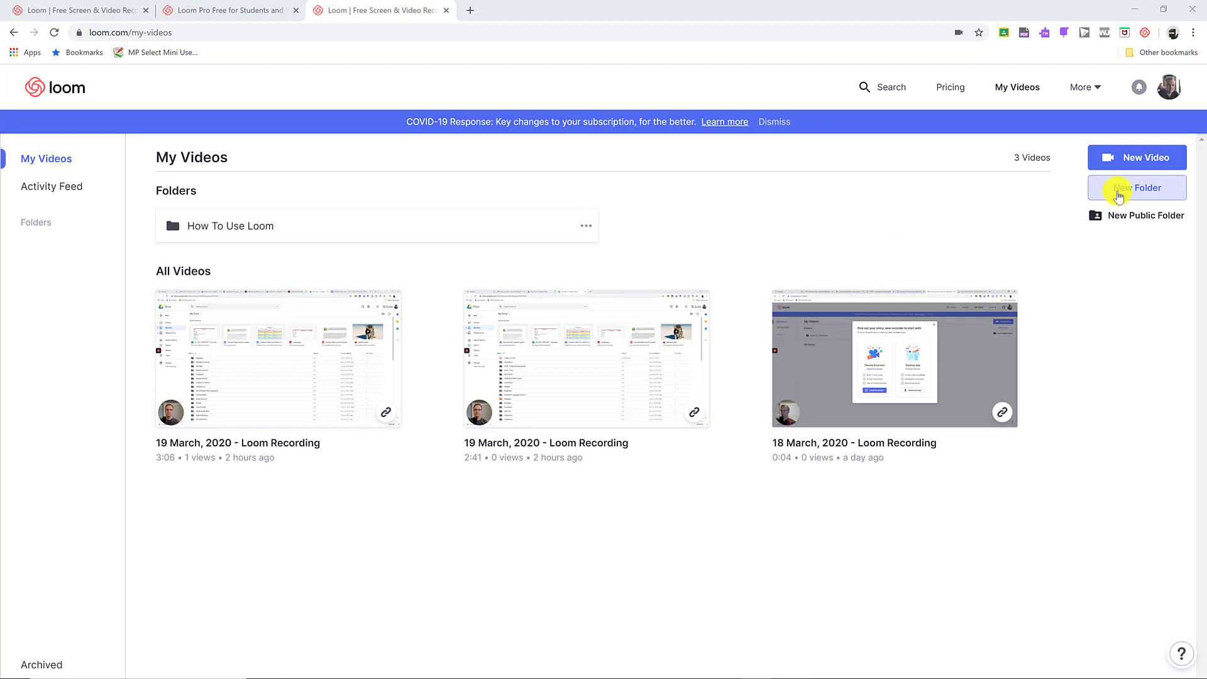
mouse_move(409, 228)
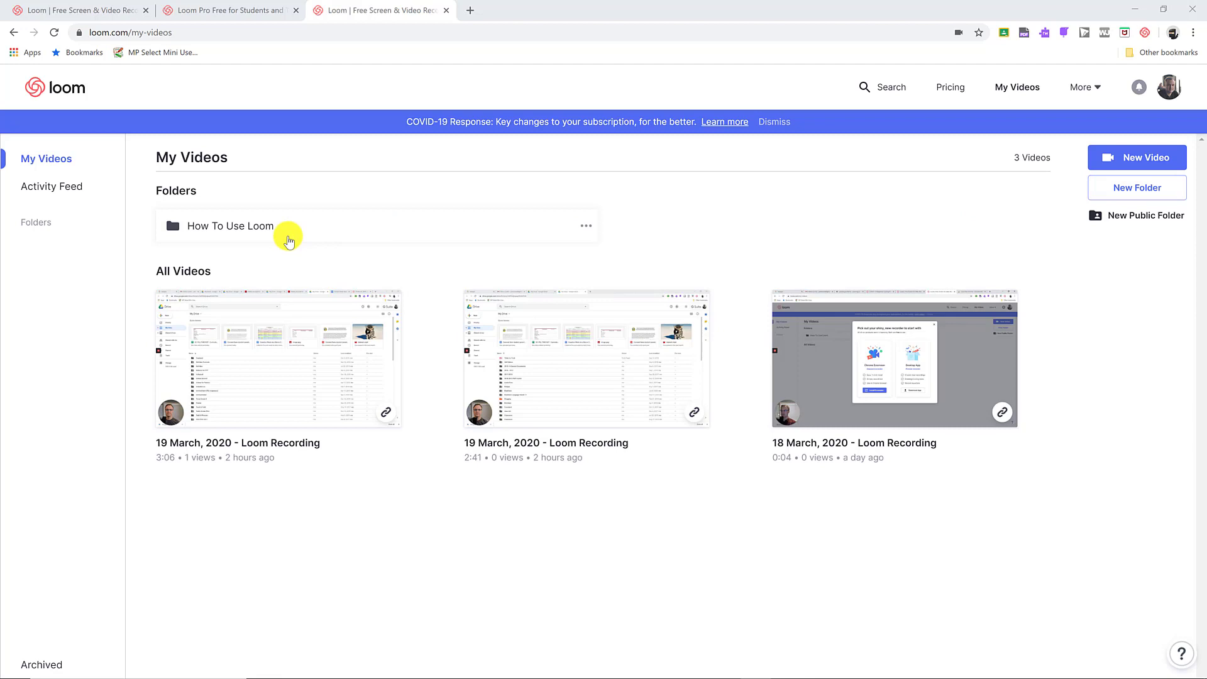
mouse_move(998, 227)
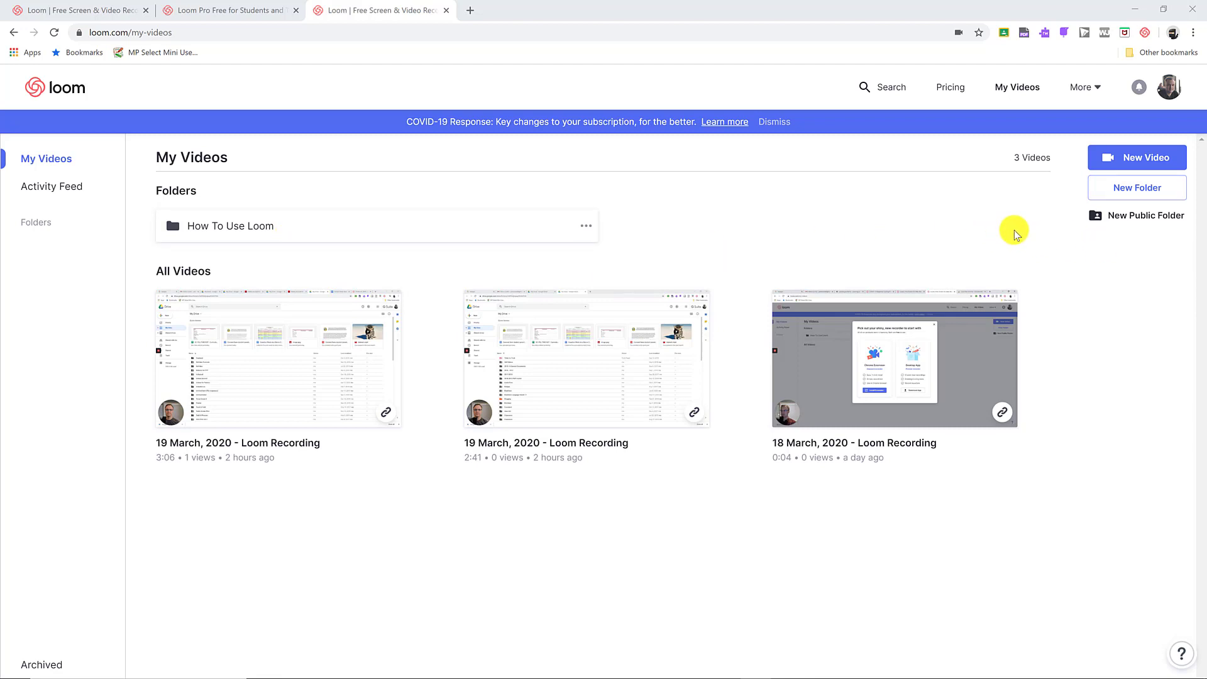
mouse_move(1130, 157)
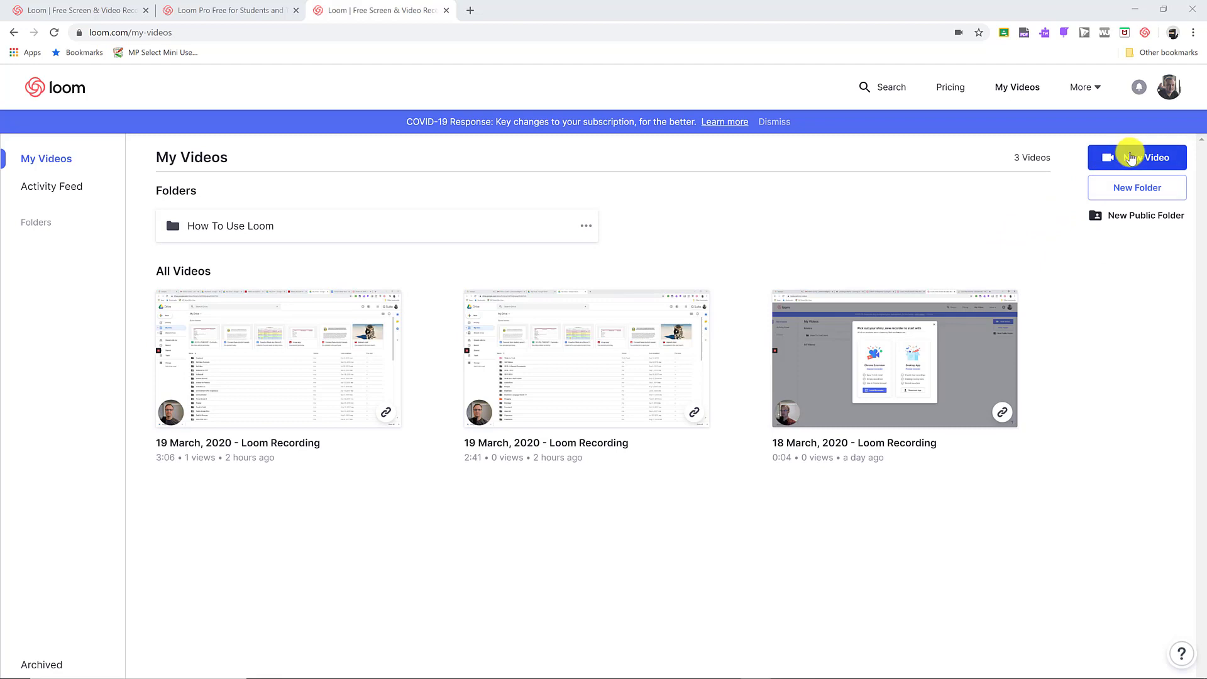
Preview the New Video recording options, then restore down the browser window.
click(1137, 157)
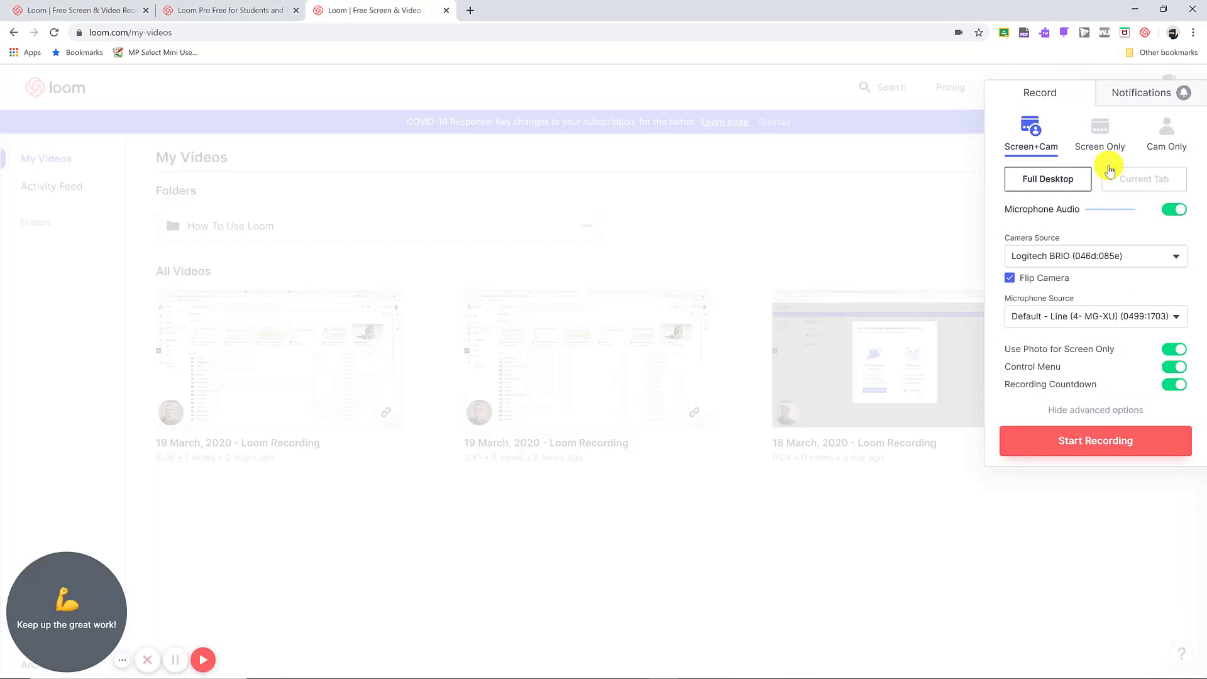
mouse_move(1121, 156)
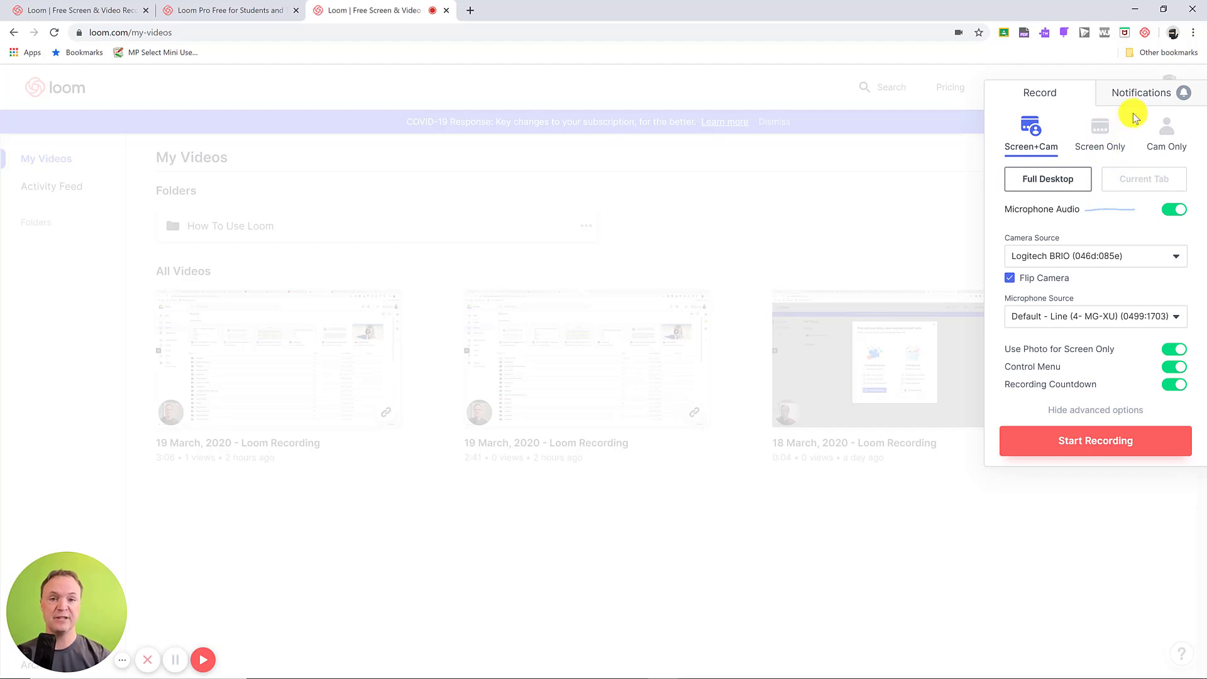
mouse_move(1147, 31)
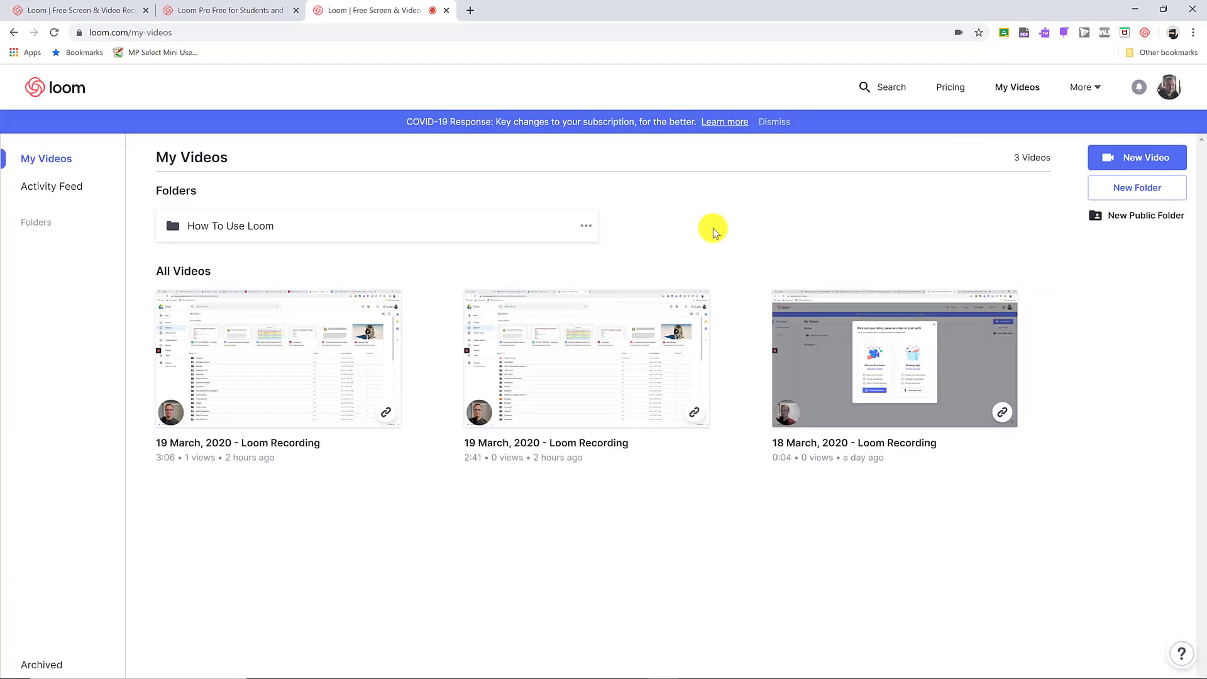
mouse_move(1164, 8)
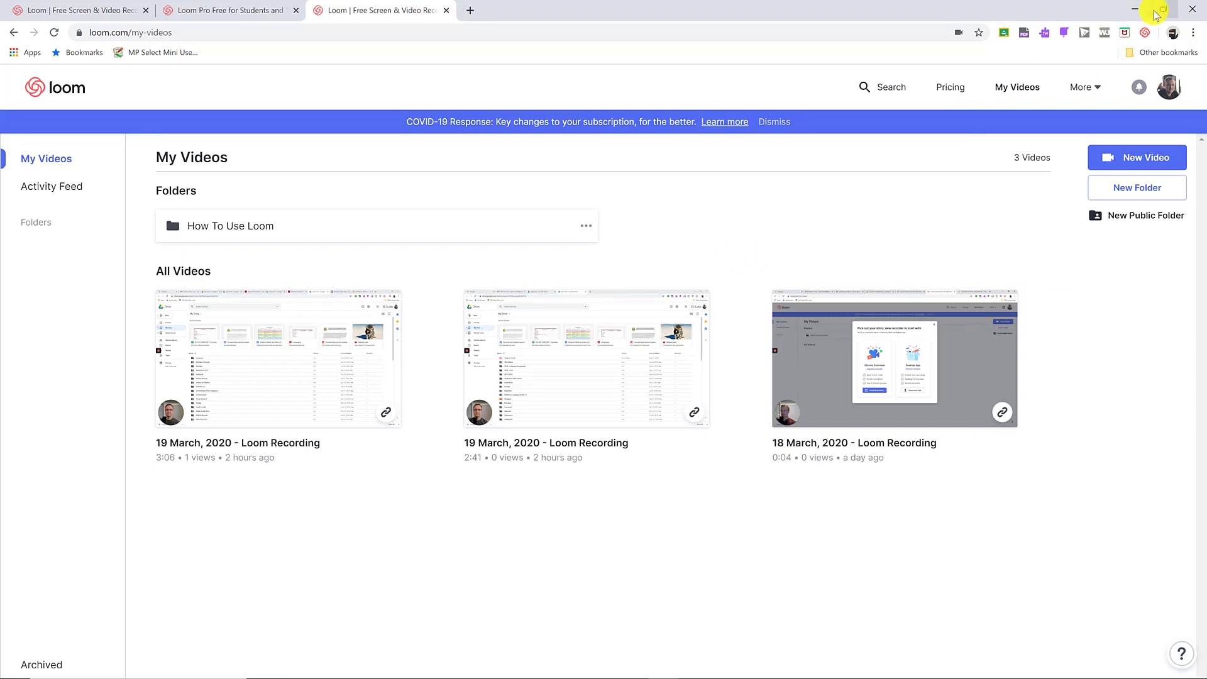
click(1163, 7)
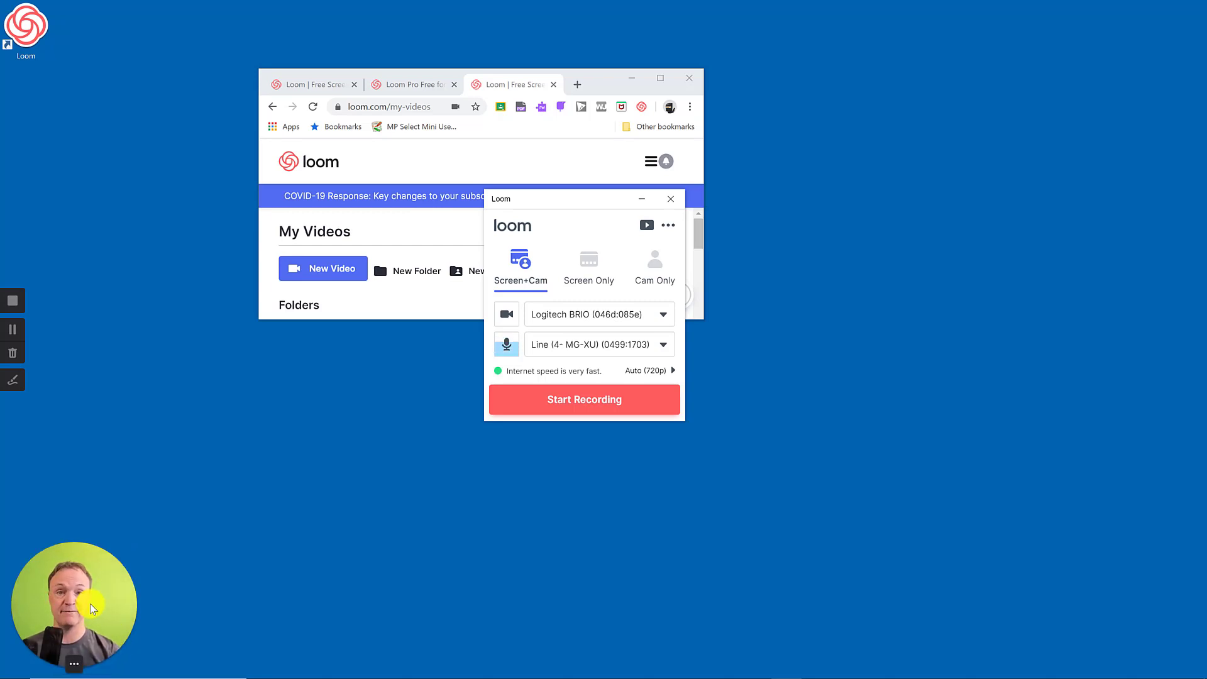
Enlarge the camera bubble and maximize the browser window showing My Videos.
drag(74, 604, 100, 500)
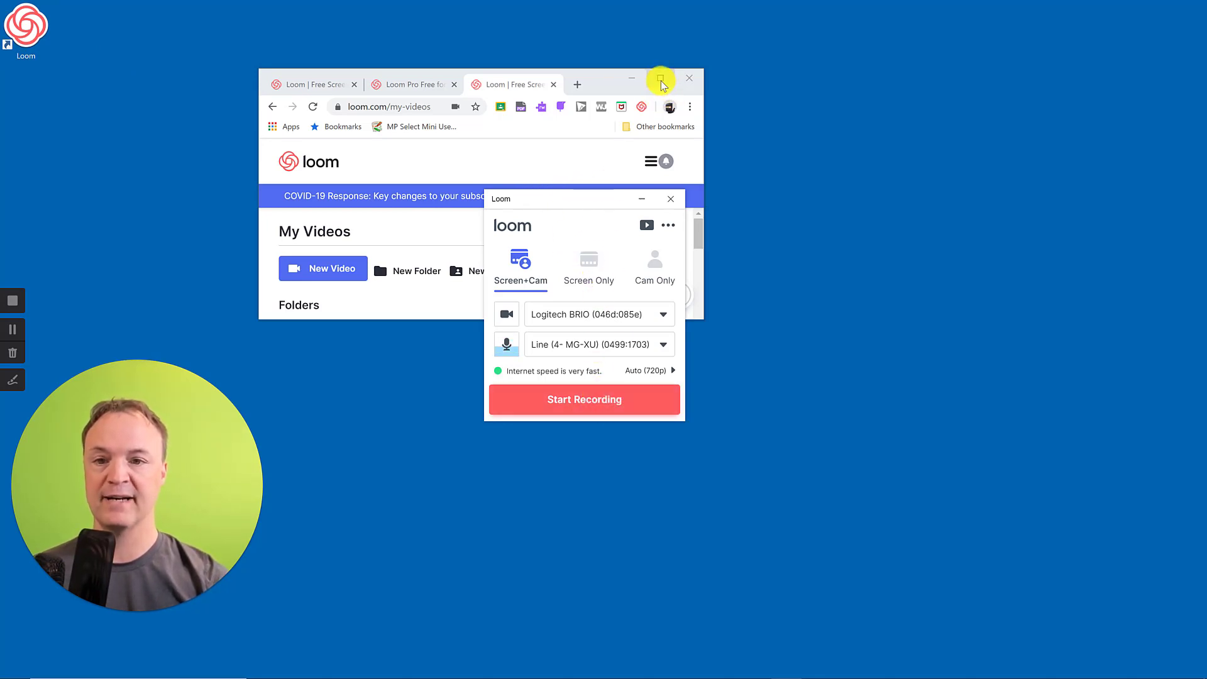
click(662, 78)
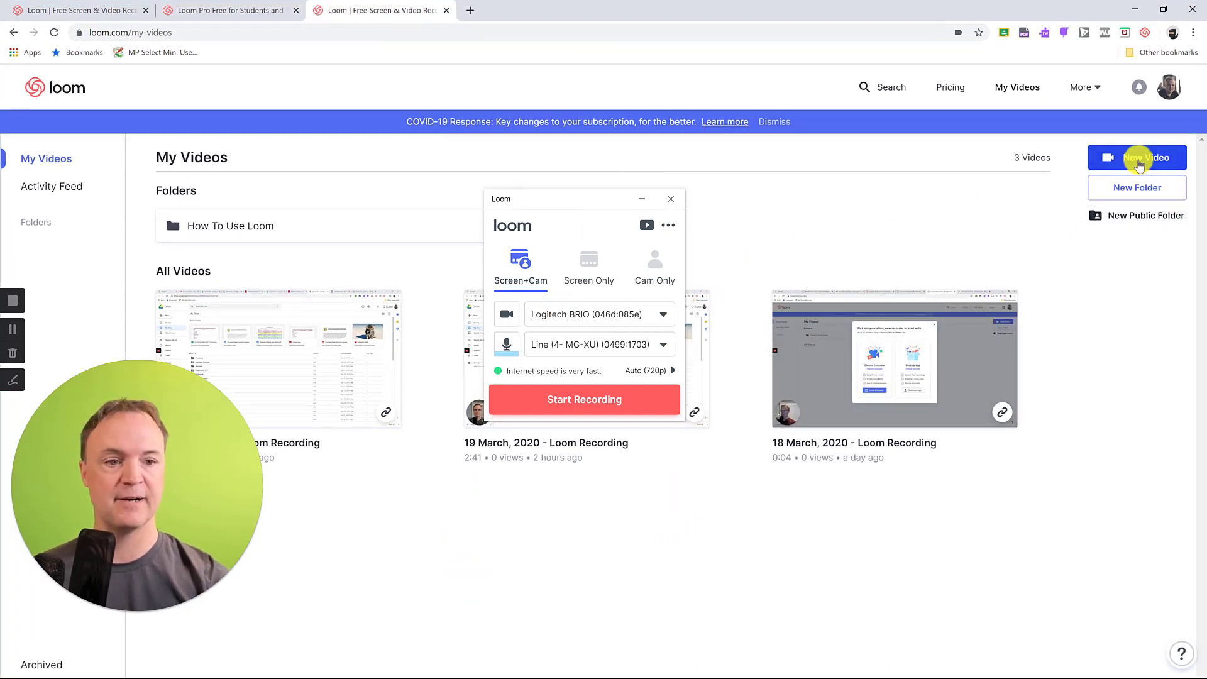
Close the desktop recorder, choose Screen+Cam in the extension, and reposition the camera bubble.
click(1137, 157)
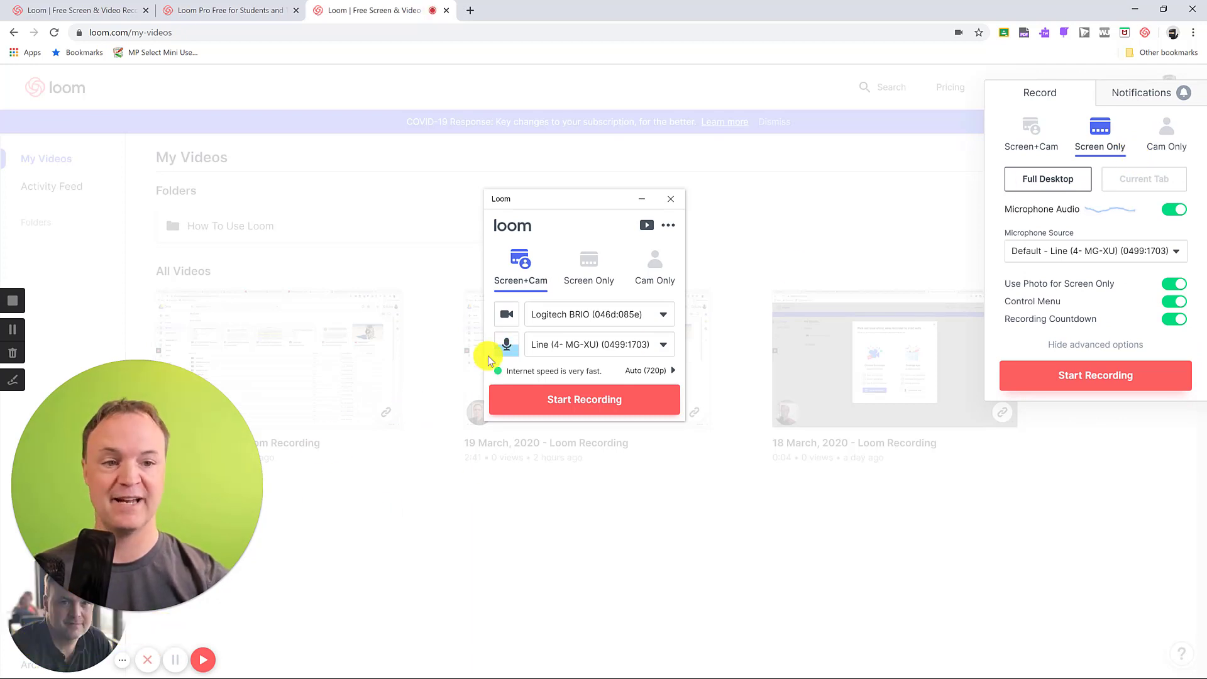
mouse_move(670, 200)
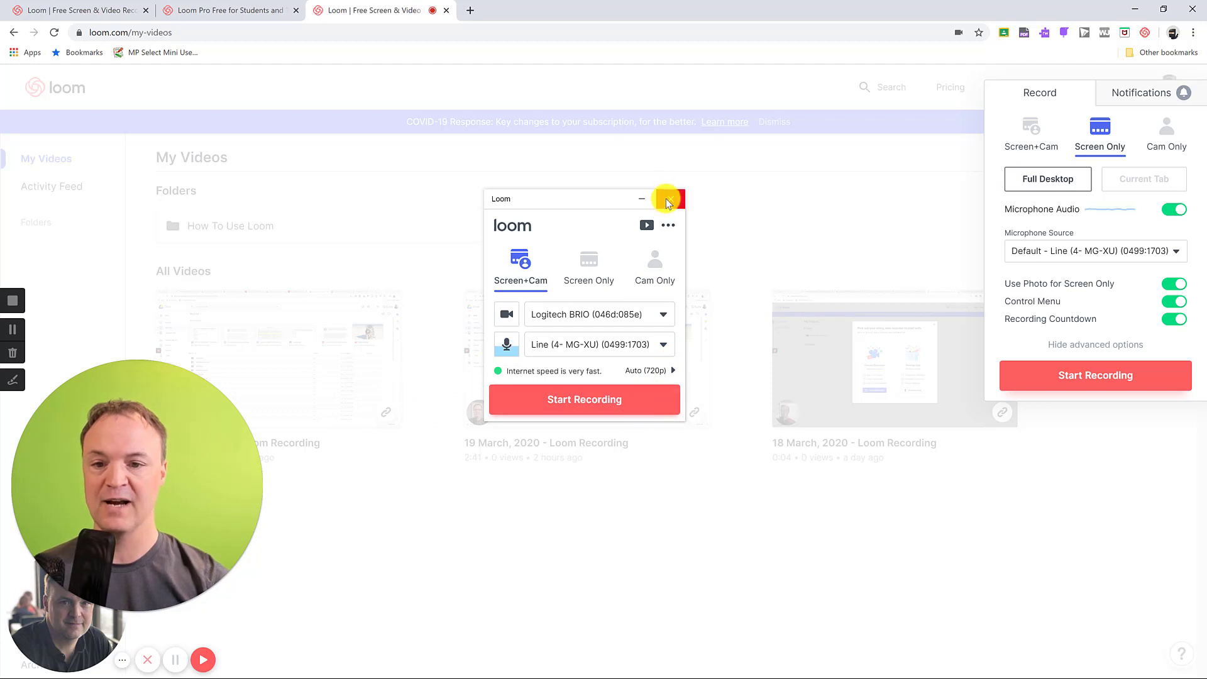
click(672, 201)
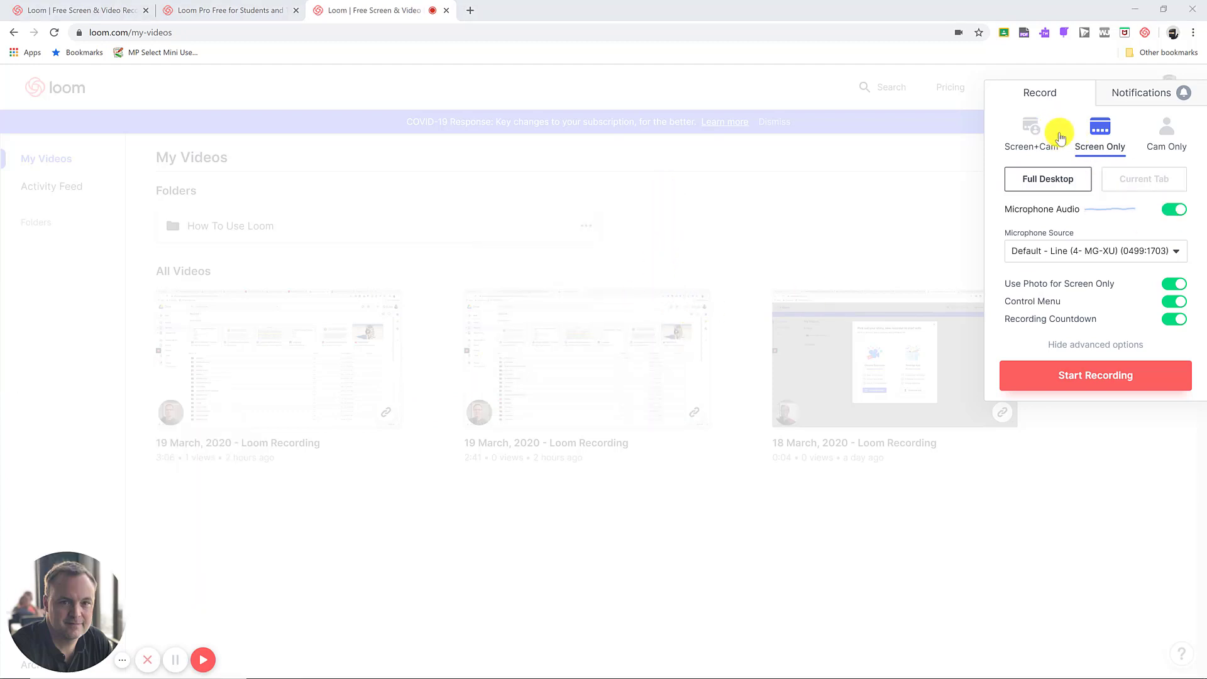
mouse_move(1031, 129)
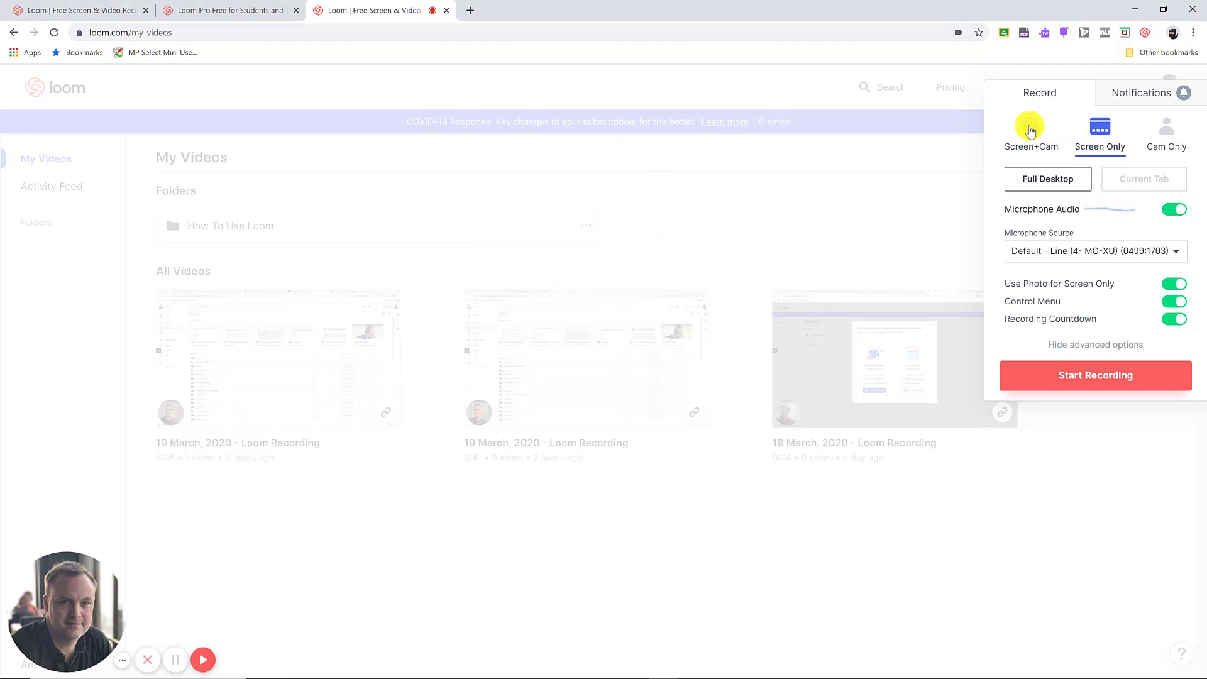
click(1032, 129)
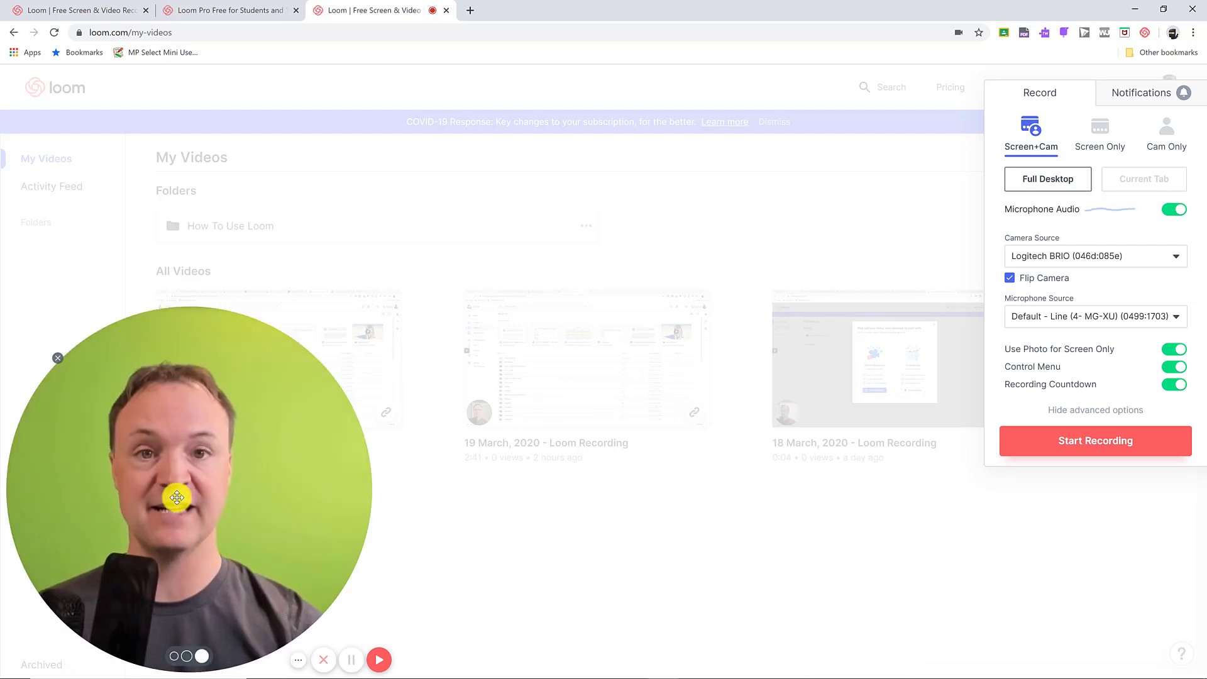
drag(176, 497, 204, 418)
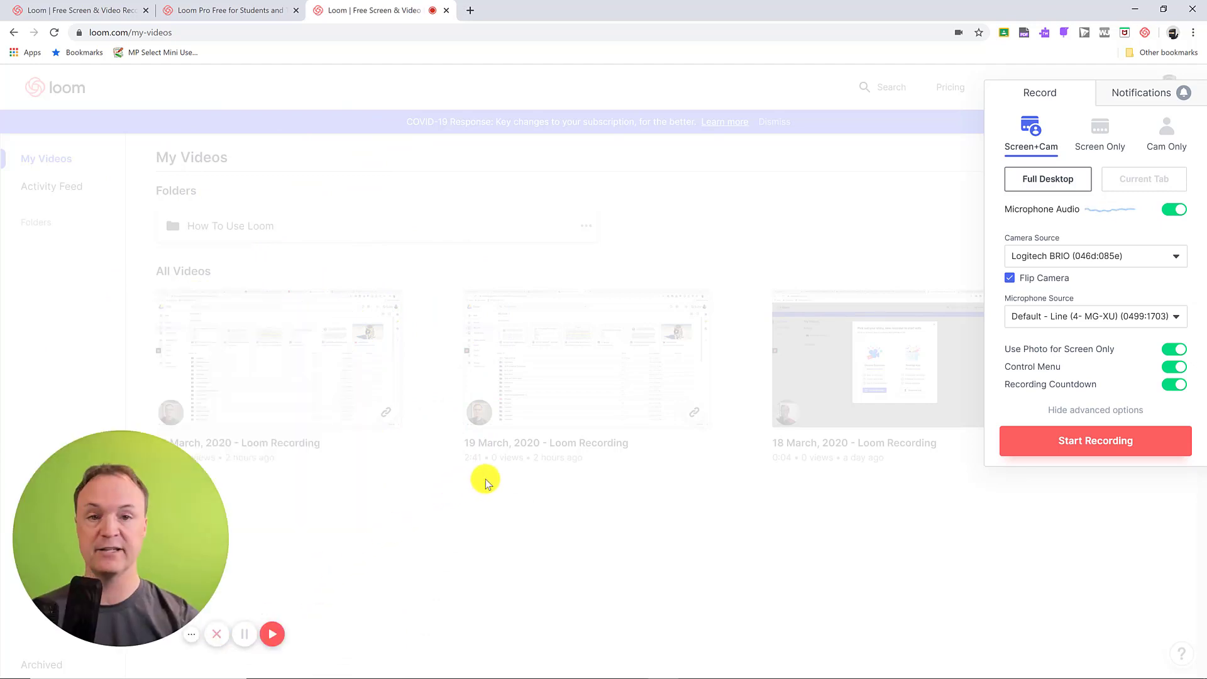
mouse_move(1100, 135)
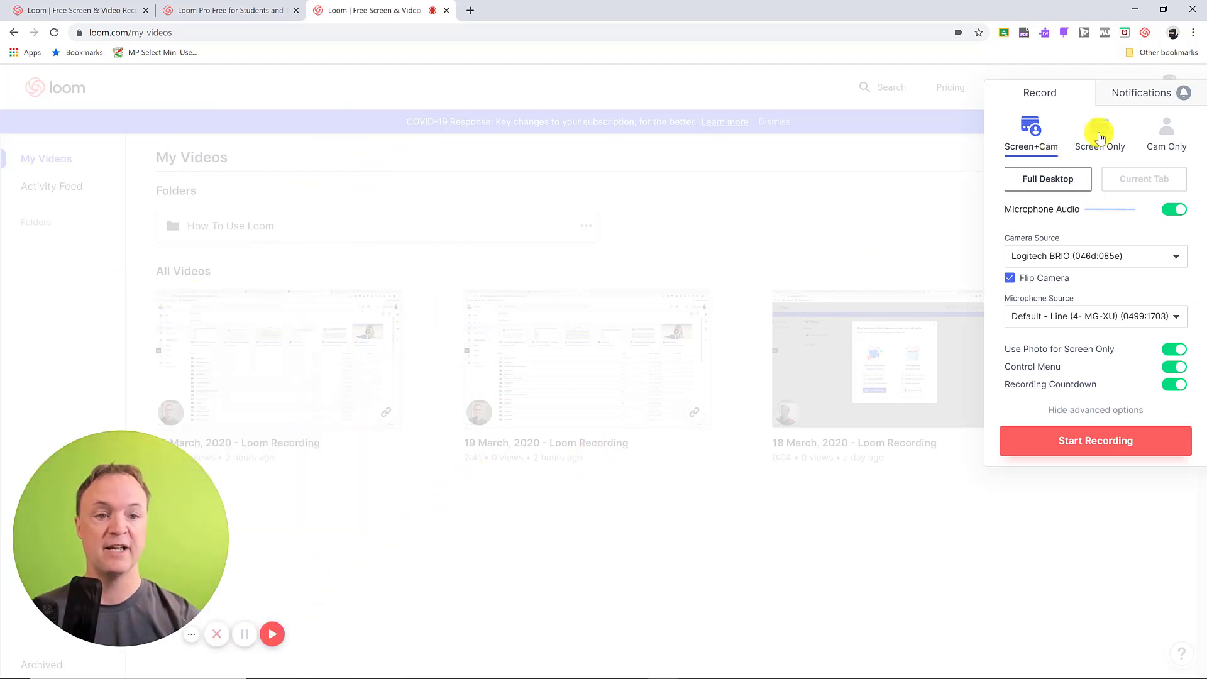
Try Screen Only and Cam Only modes, then return to Screen+Cam.
click(1100, 129)
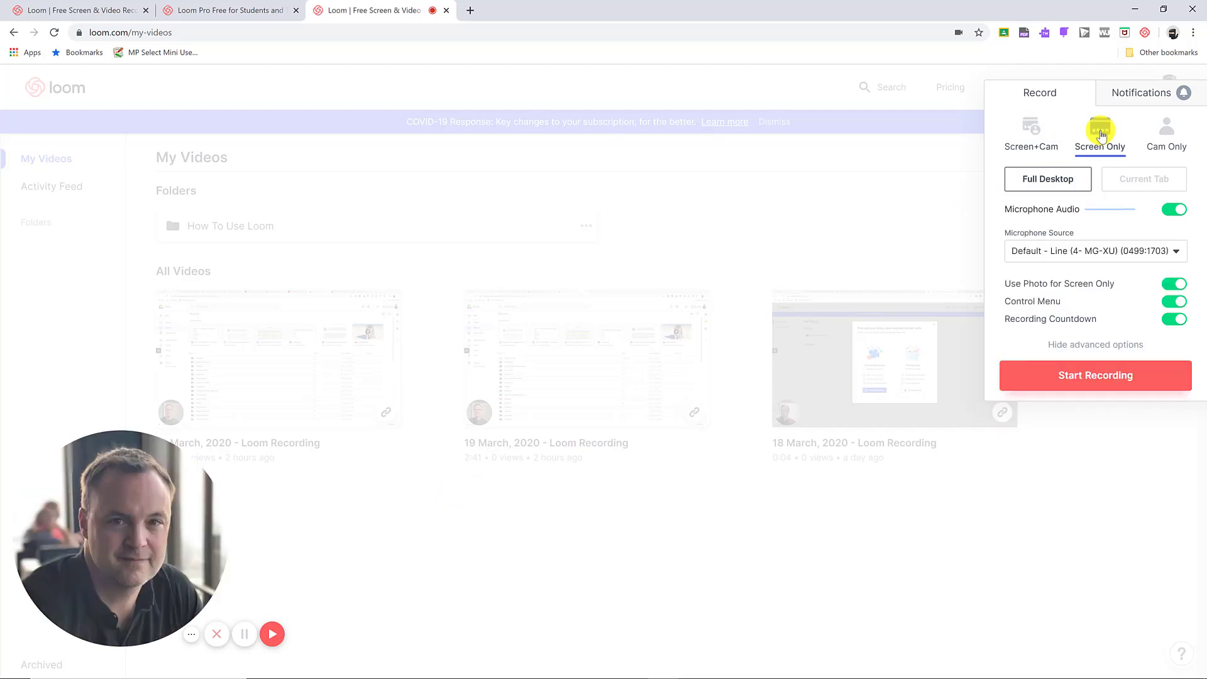
mouse_move(1167, 130)
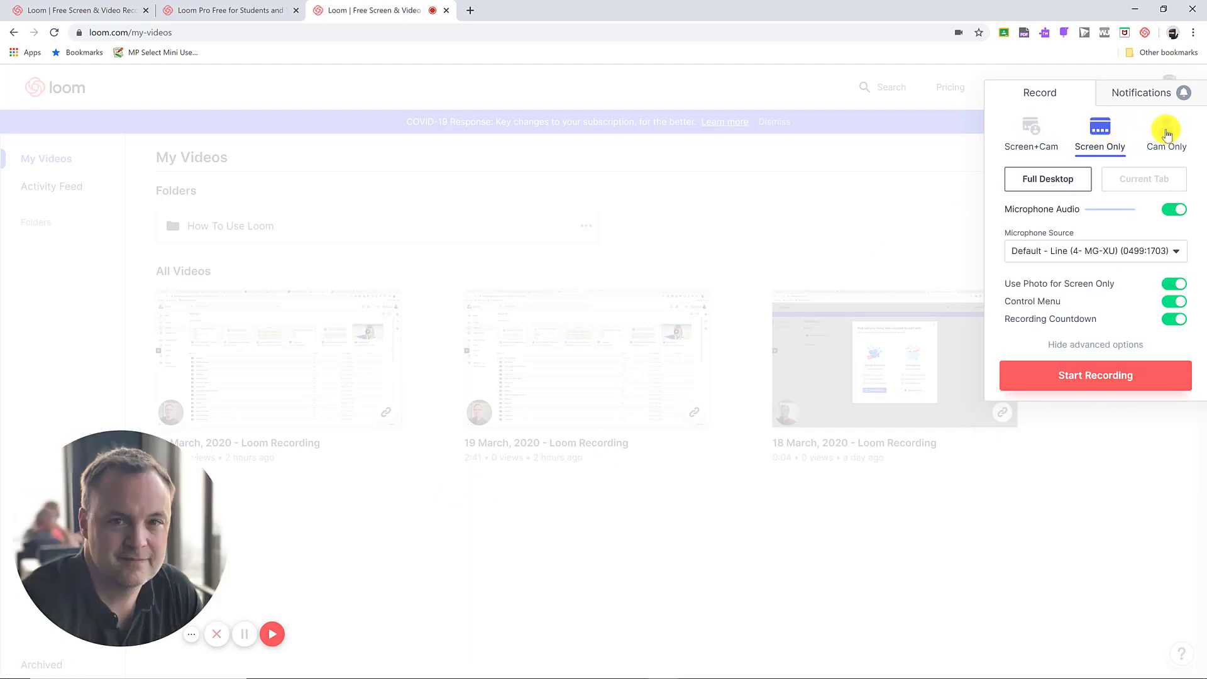
click(1167, 129)
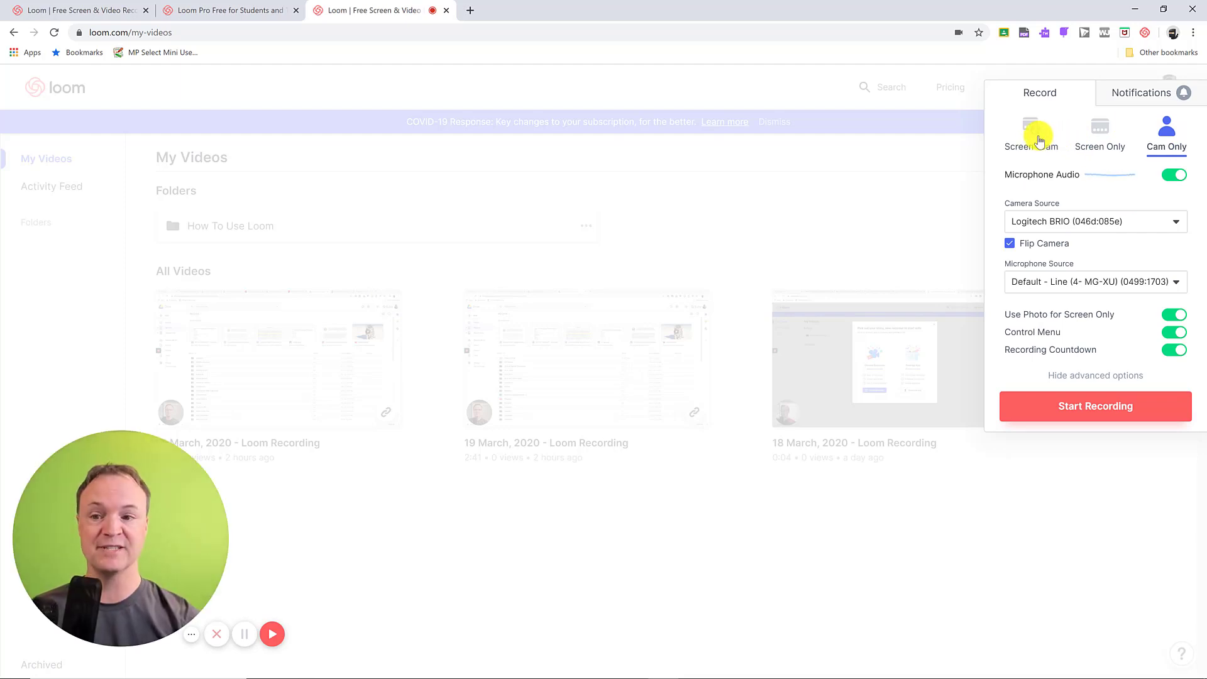
click(1032, 129)
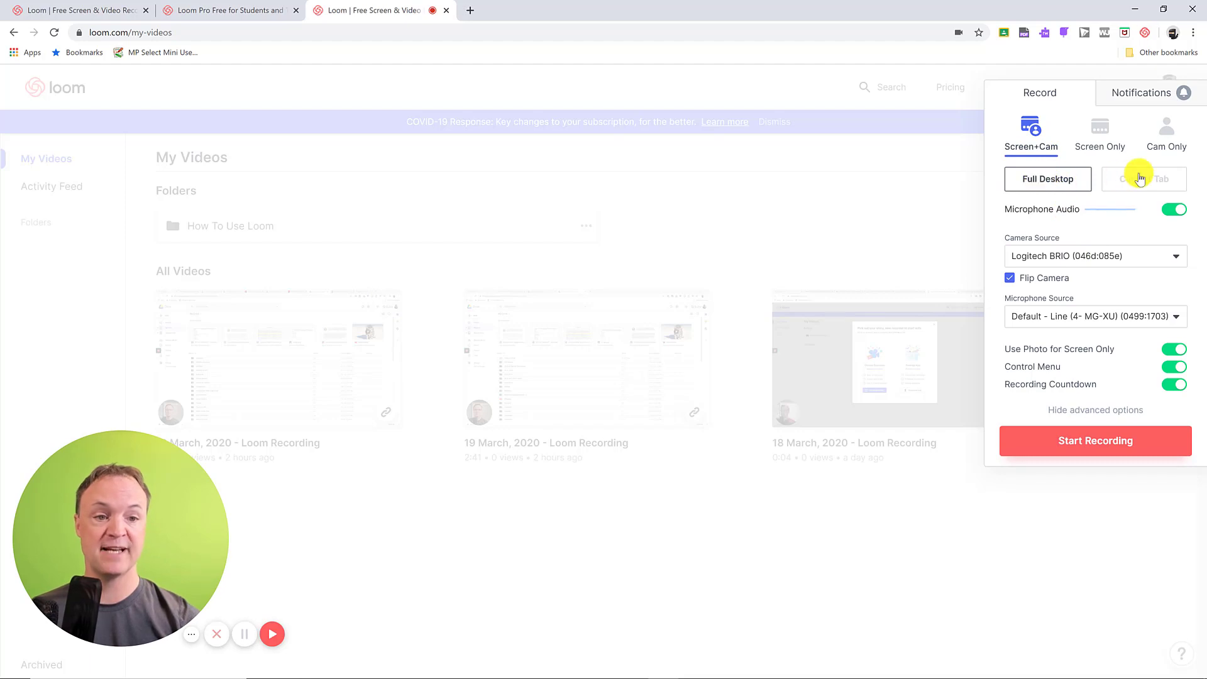
mouse_move(1071, 256)
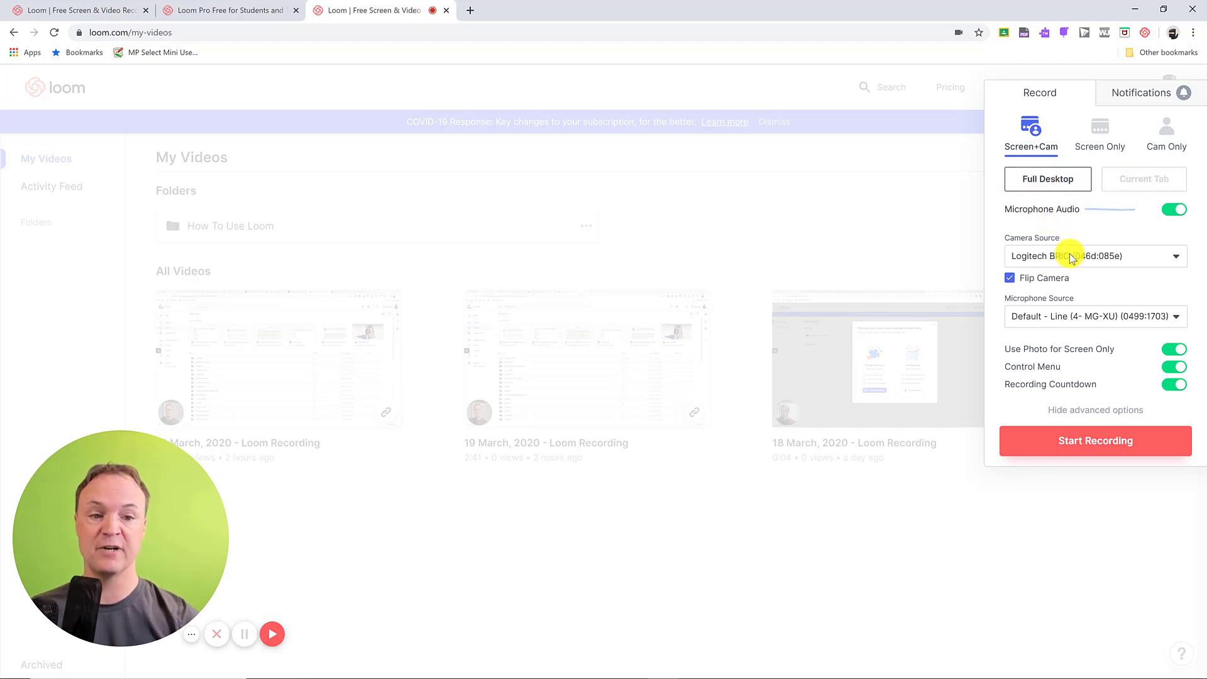
mouse_move(1051, 269)
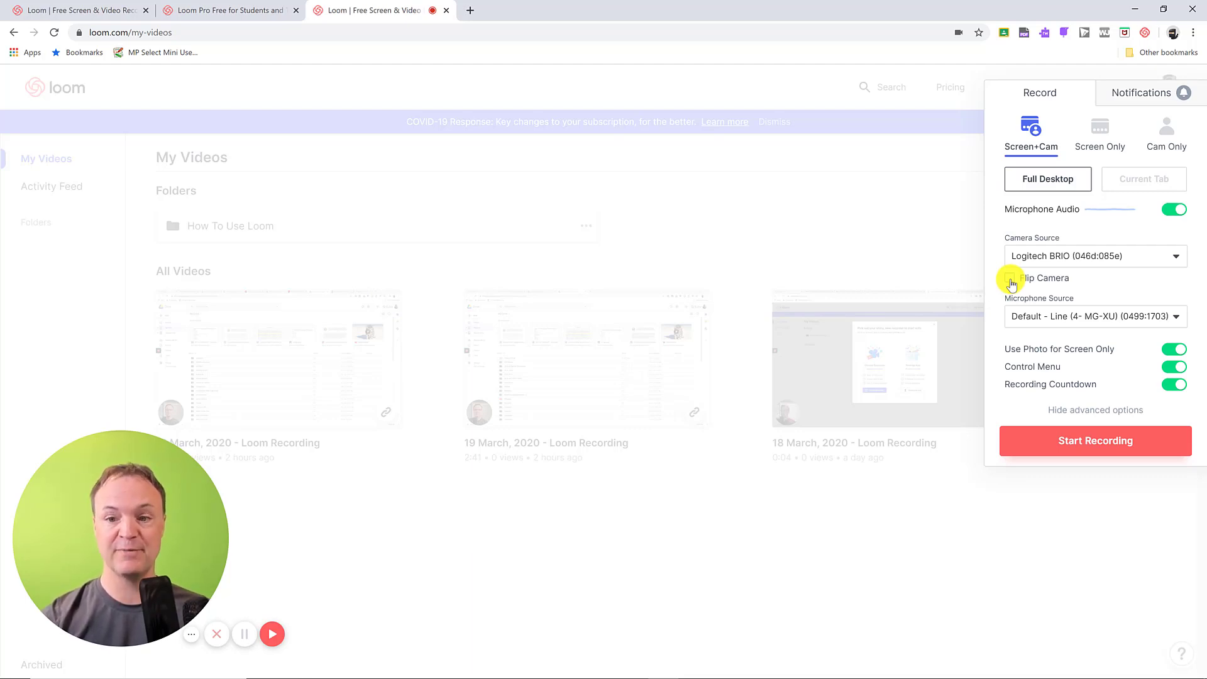
Turn Flip Camera back on and start the Screen+Cam recording.
click(1010, 279)
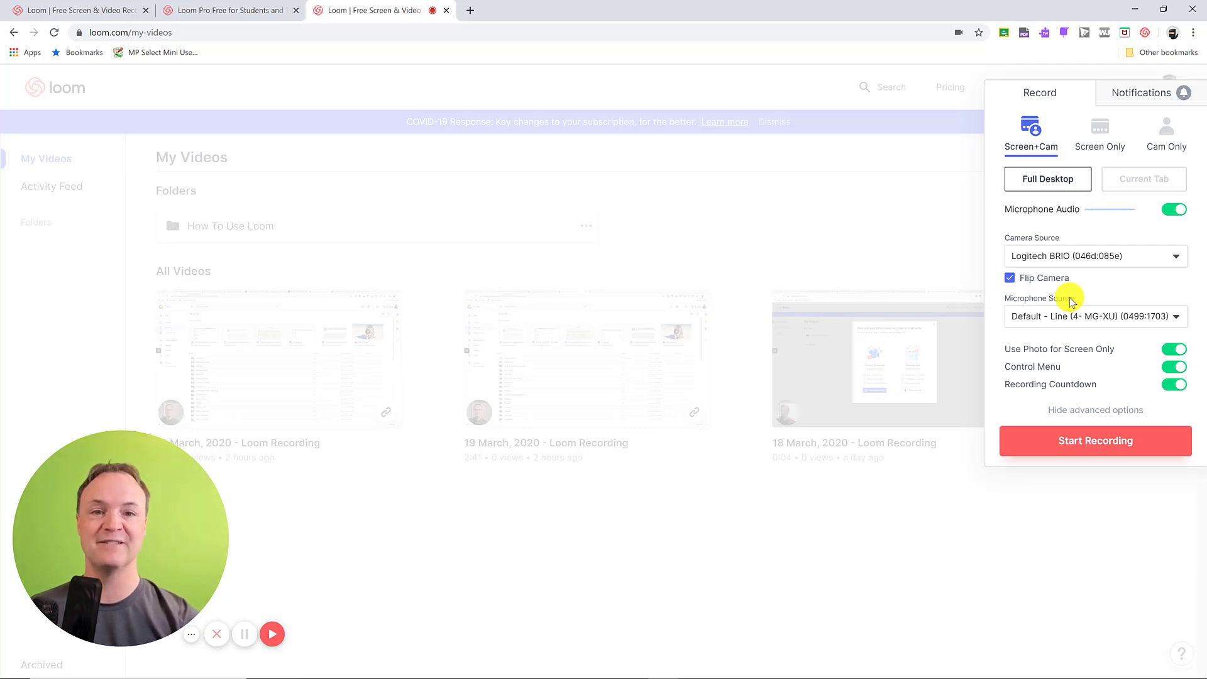
mouse_move(1055, 339)
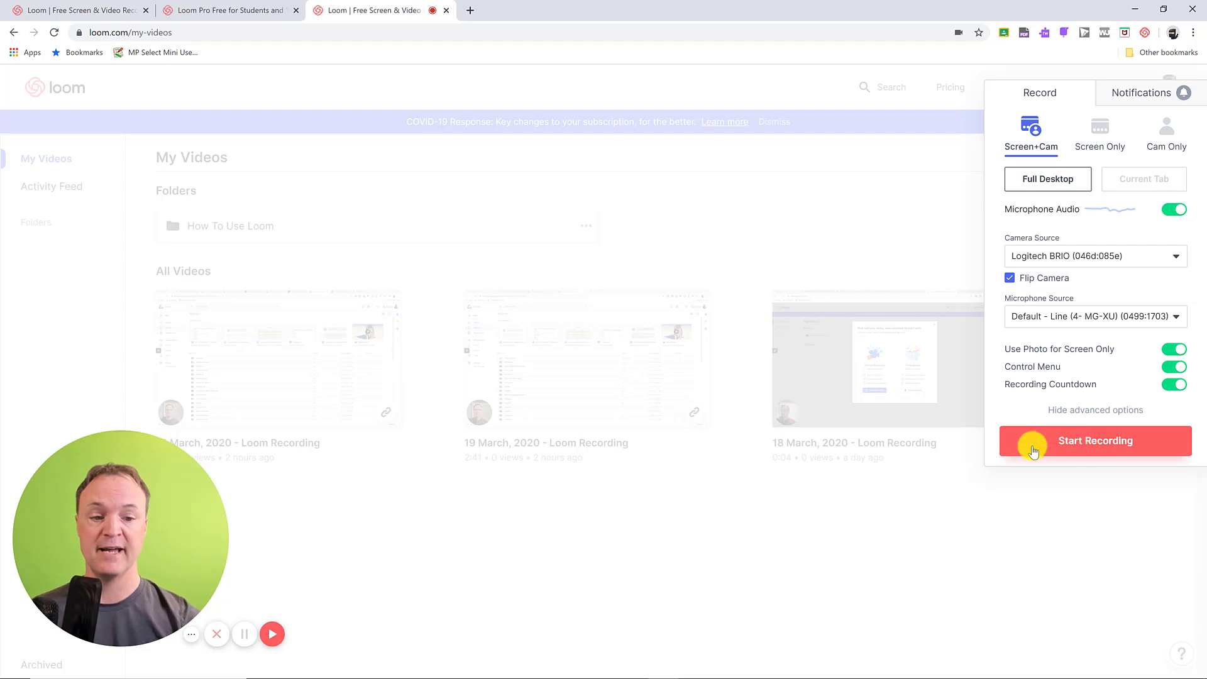
click(1095, 441)
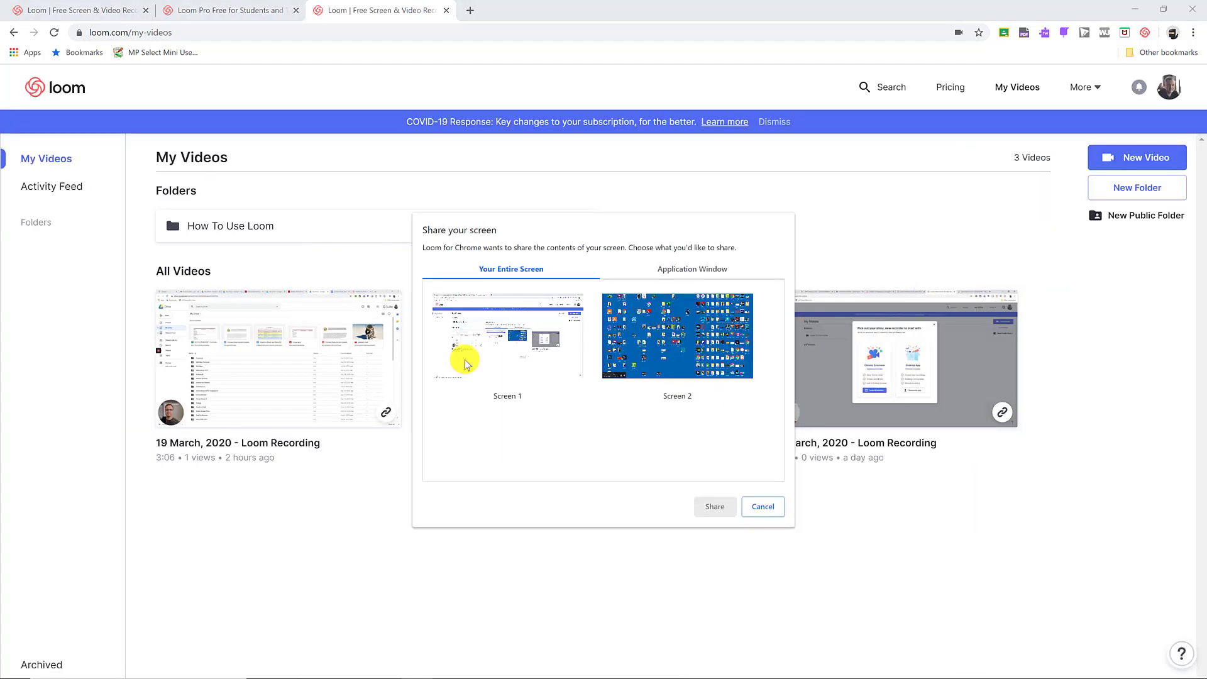
Share Screen 1 as the entire screen and record once the countdown ends.
click(508, 337)
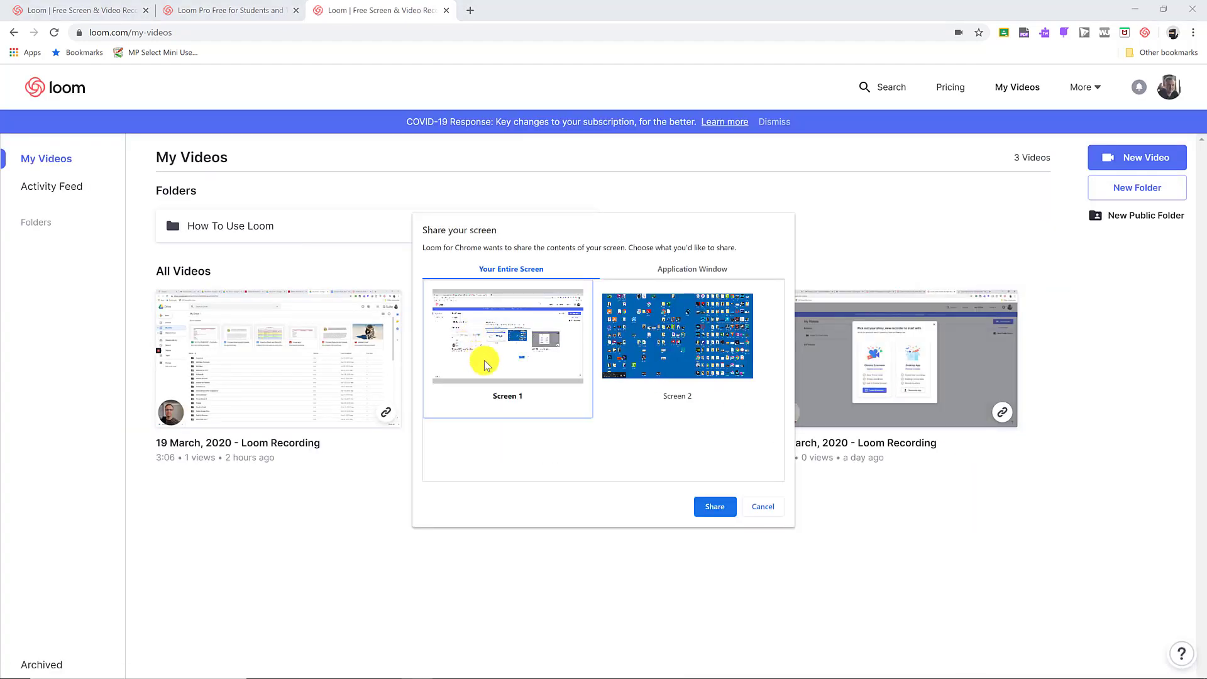
mouse_move(721, 539)
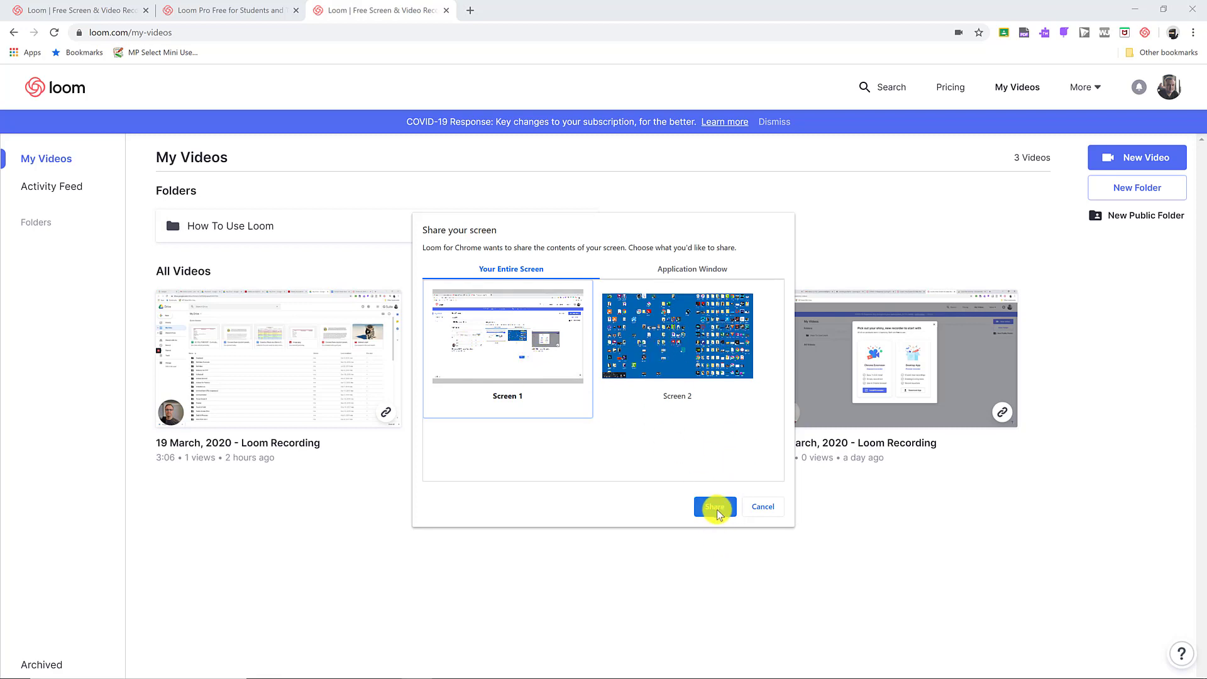
click(714, 507)
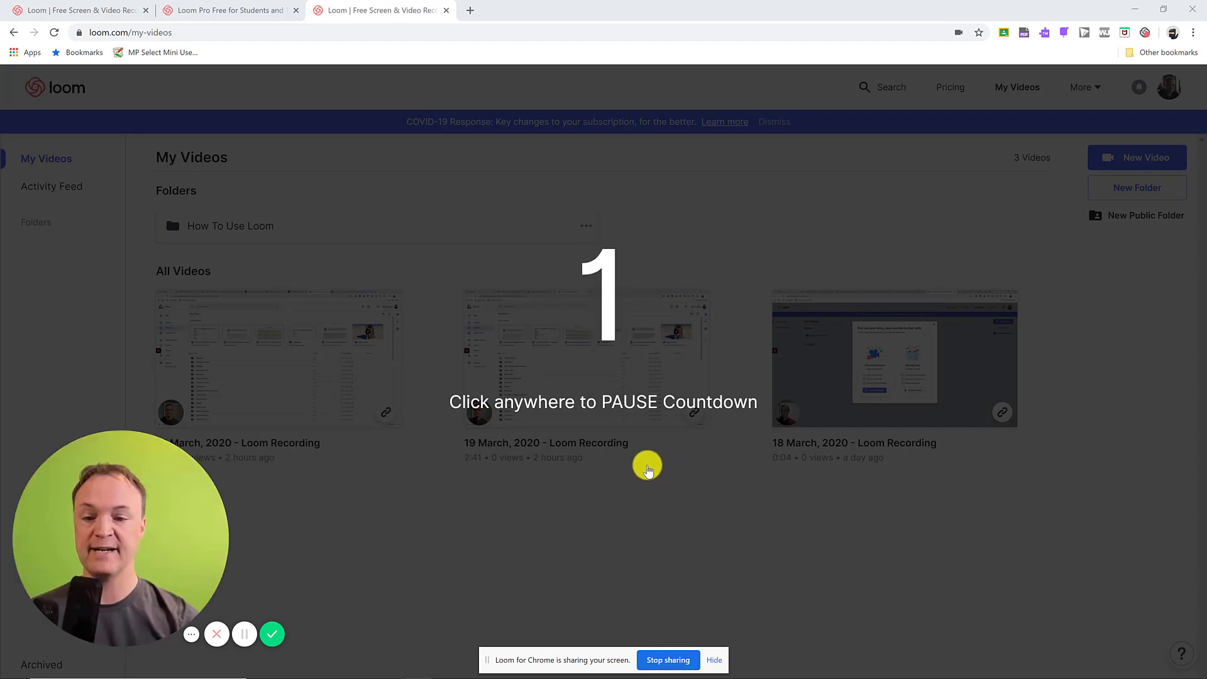
click(647, 466)
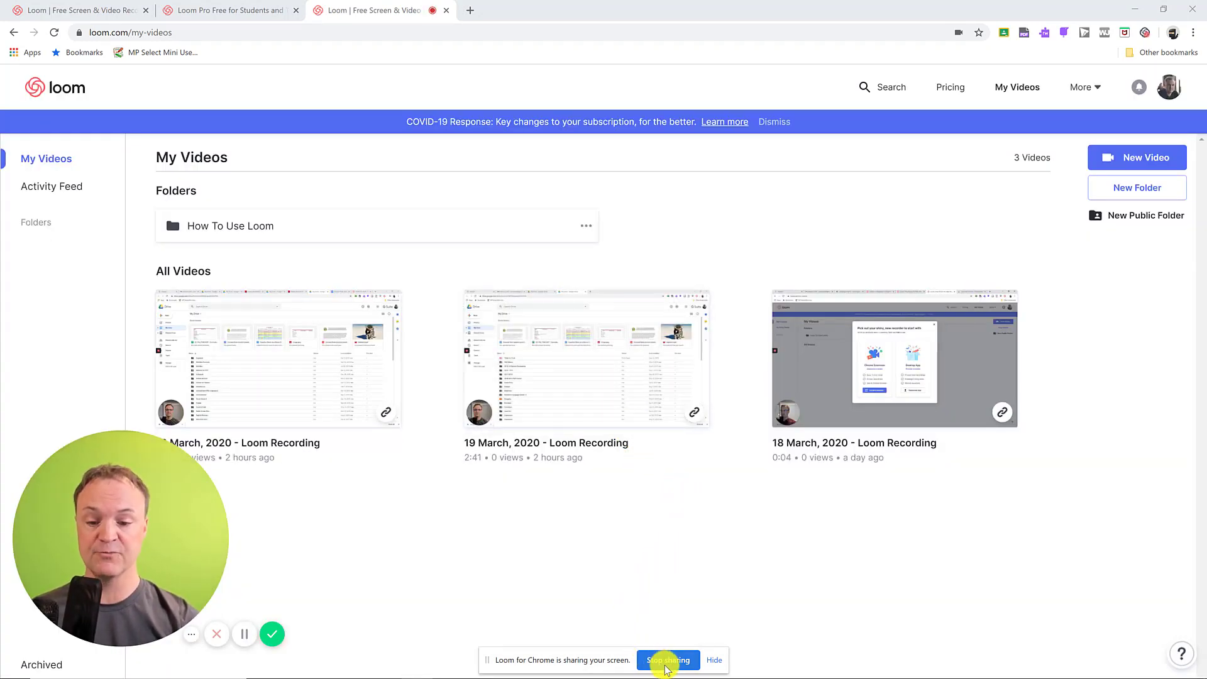
mouse_move(370, 220)
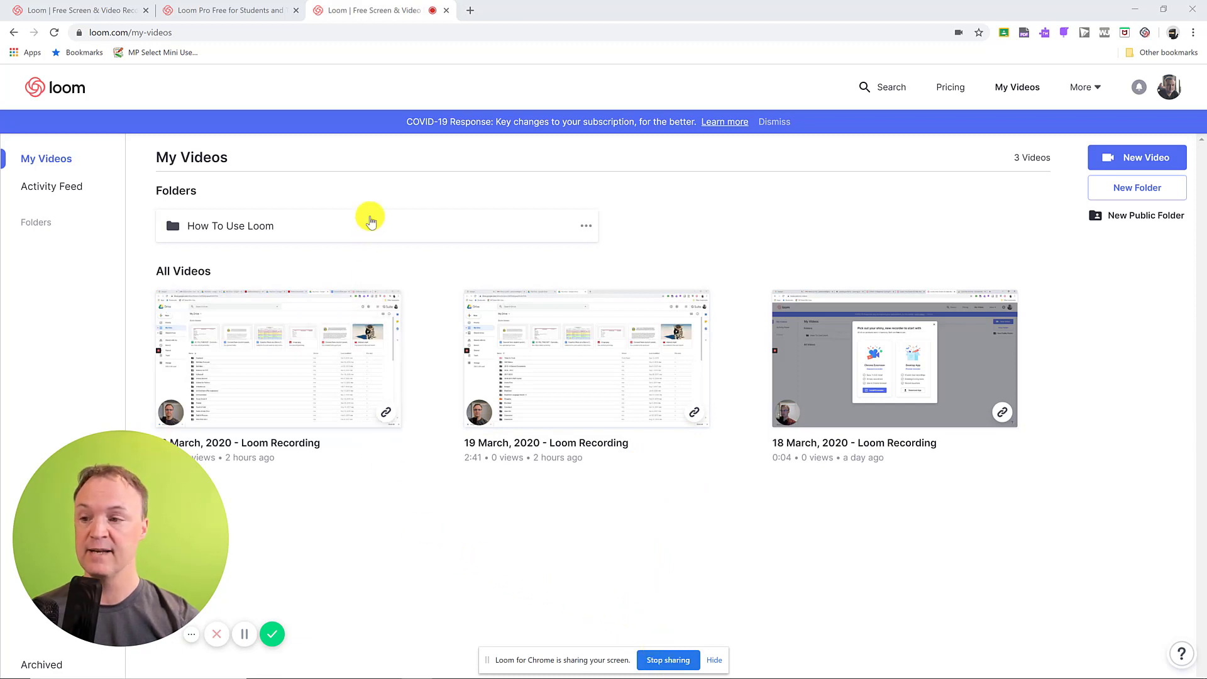
click(586, 225)
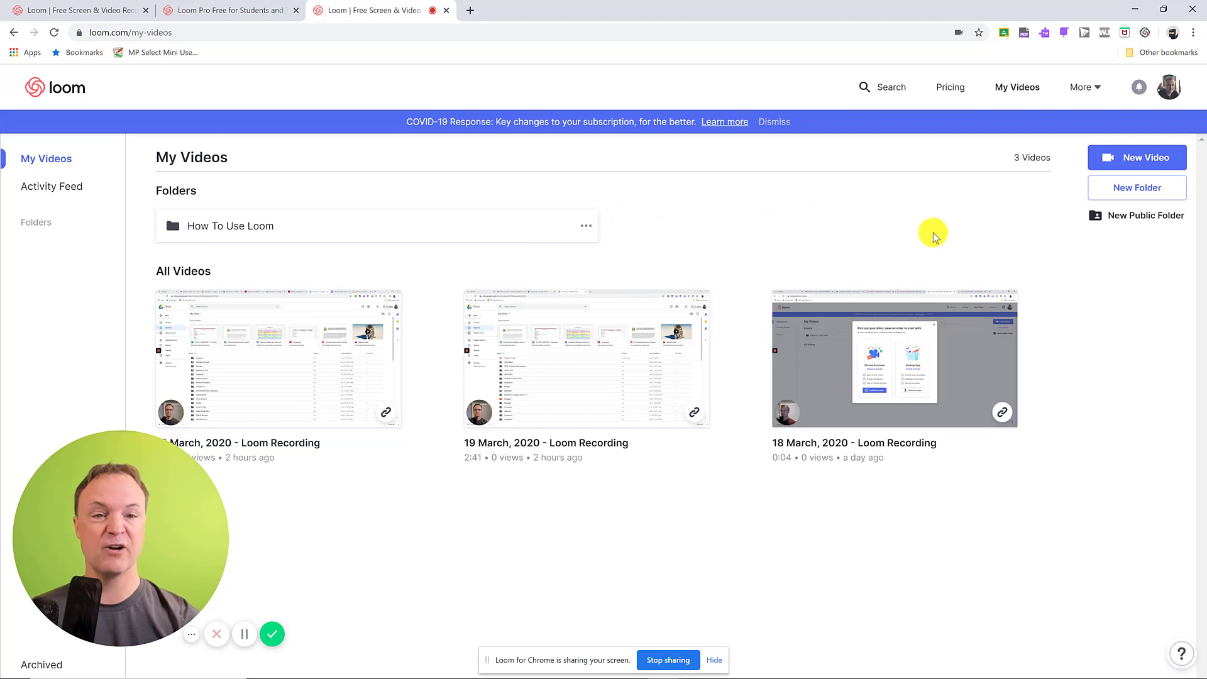
mouse_move(219, 636)
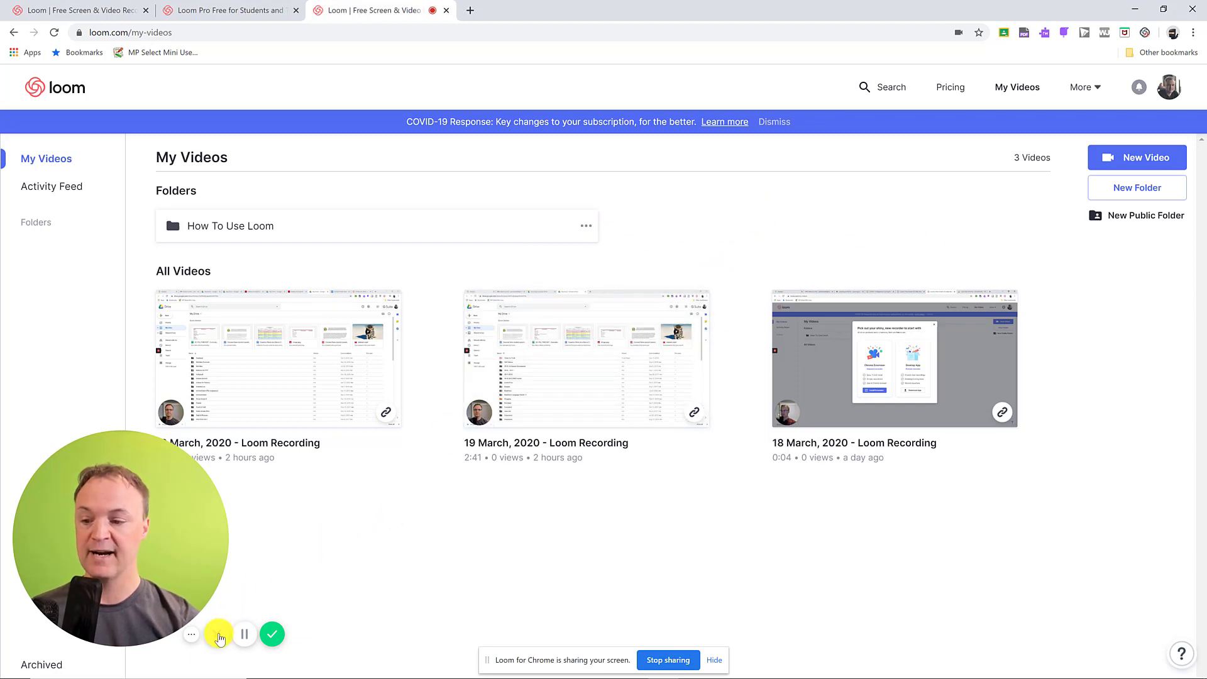
mouse_move(244, 643)
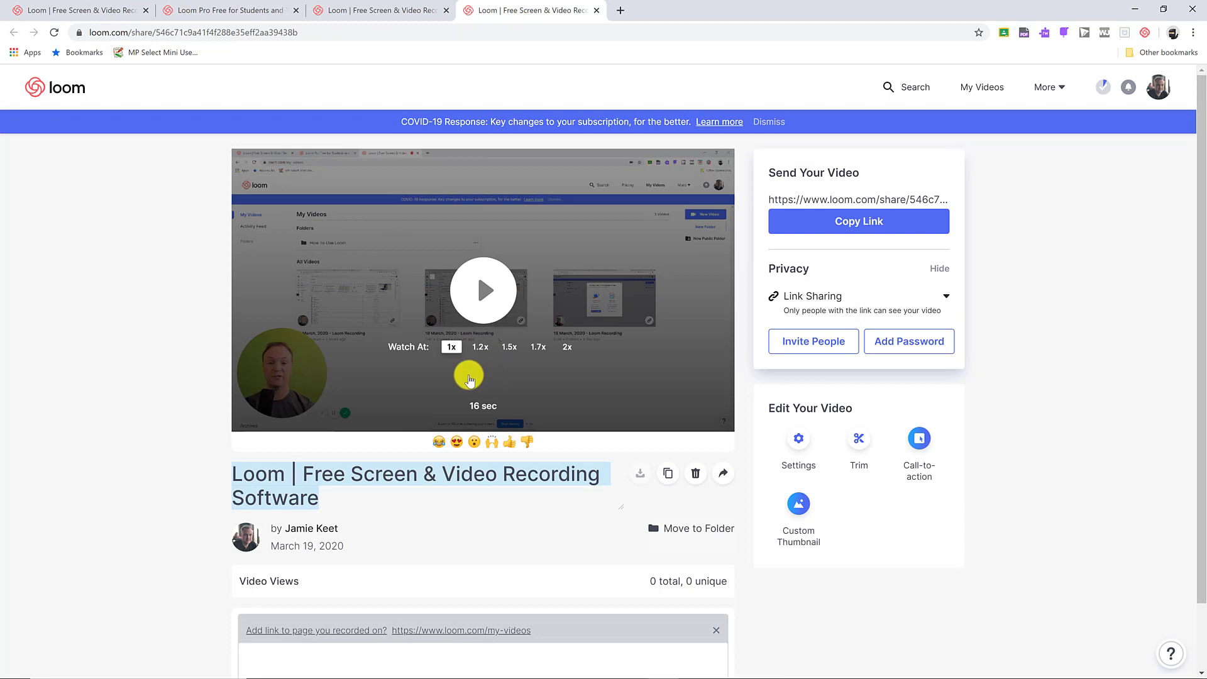
mouse_move(525, 376)
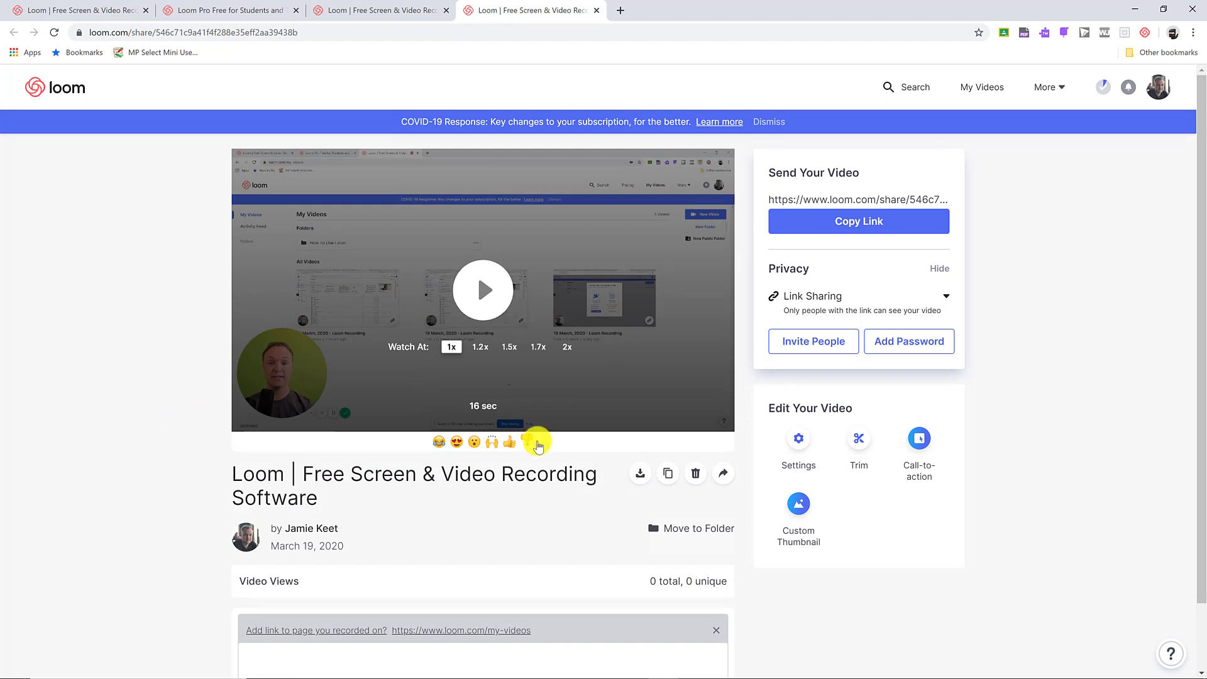
mouse_move(640, 472)
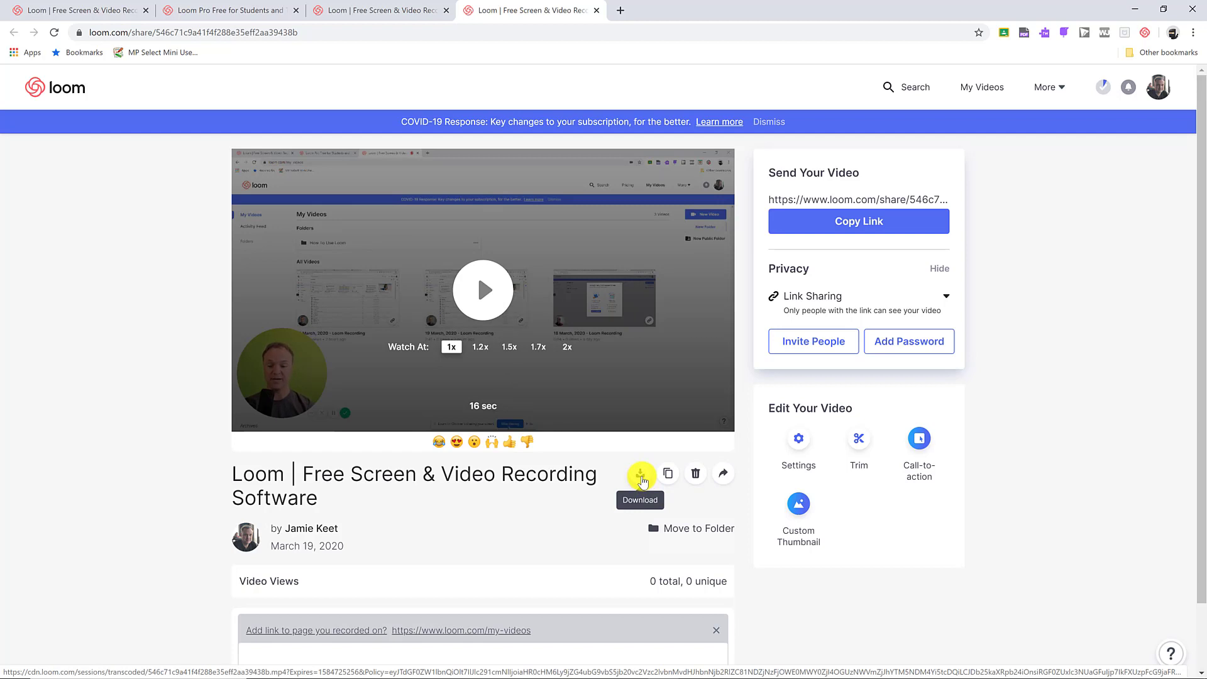
mouse_move(668, 473)
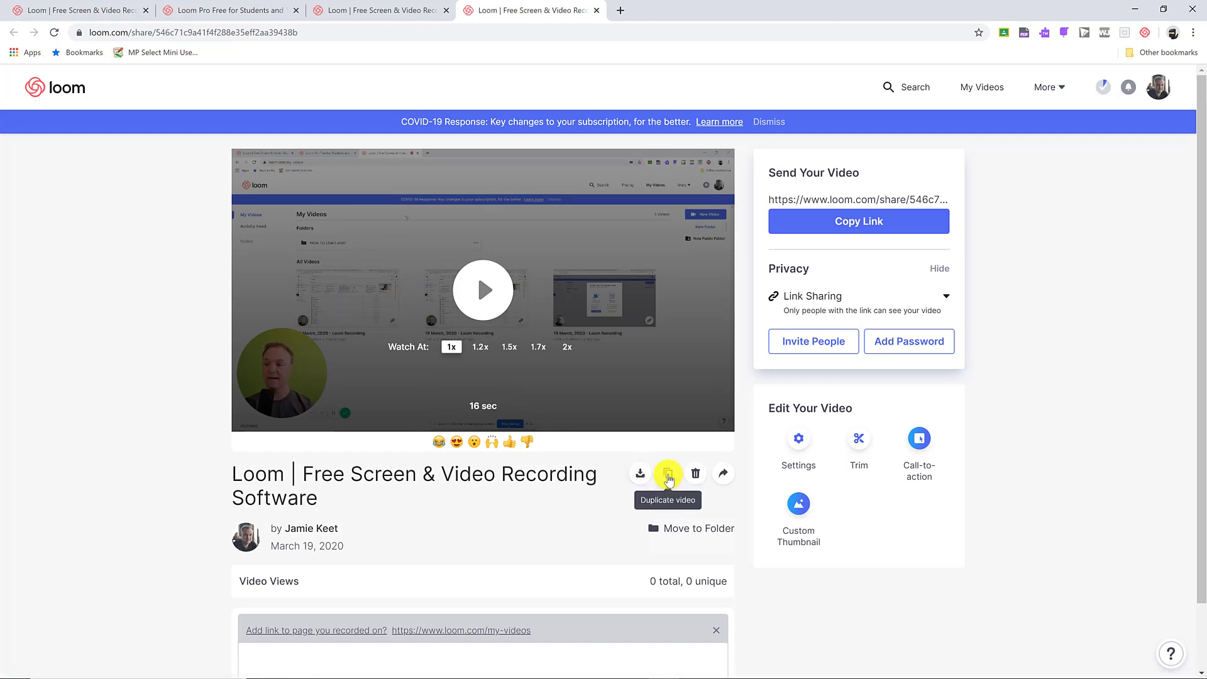
mouse_move(696, 473)
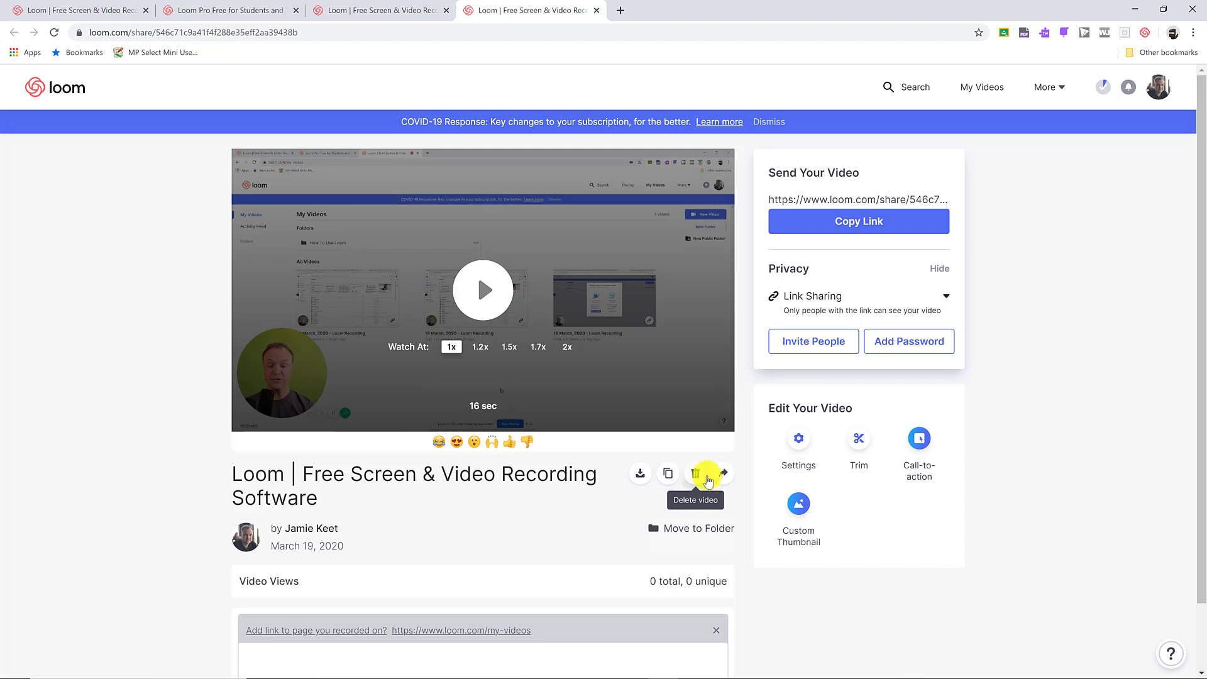
click(723, 473)
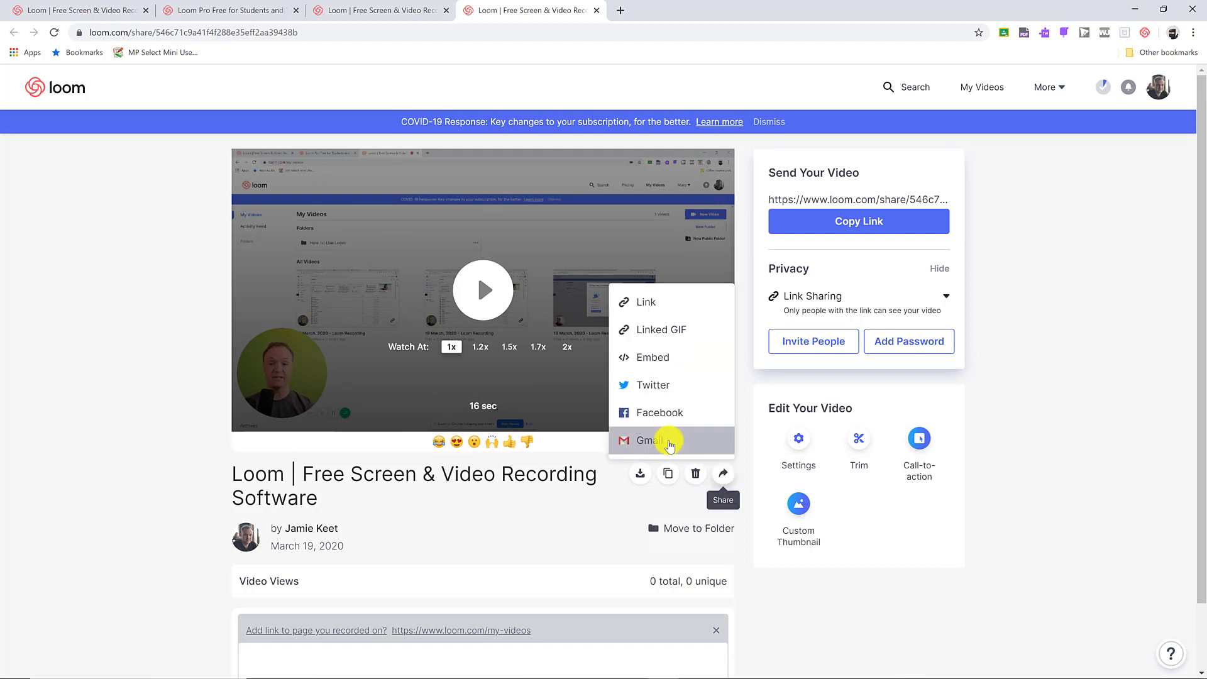
mouse_move(578, 525)
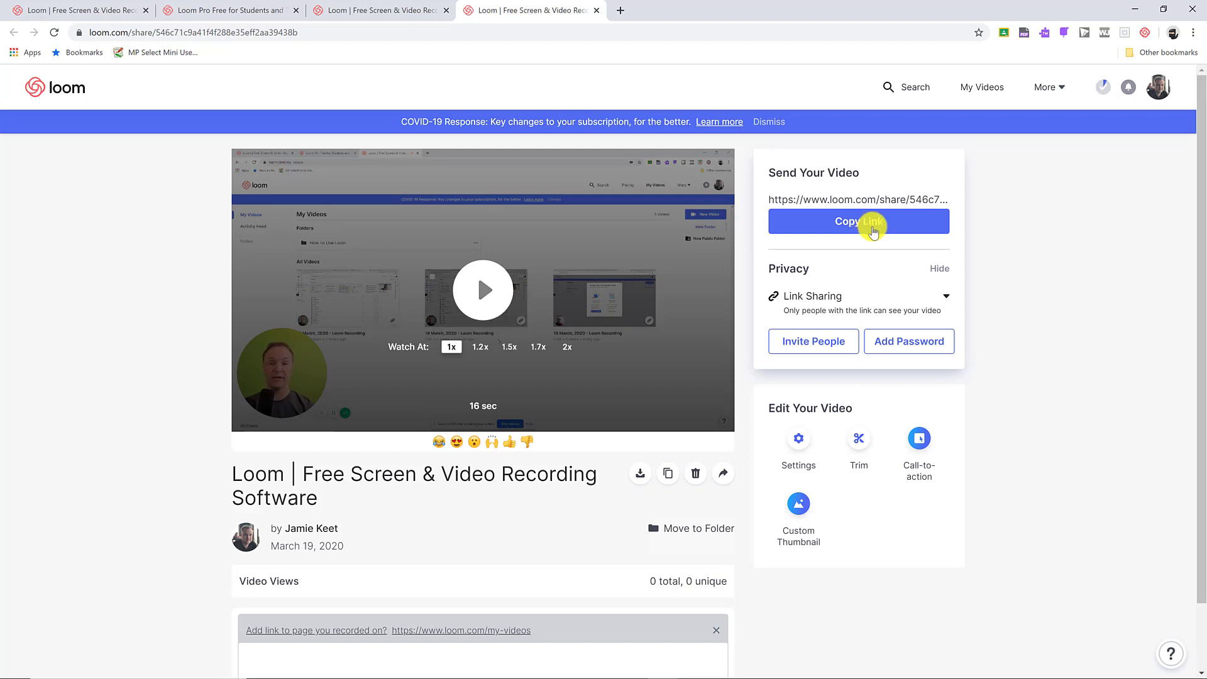
mouse_move(810, 355)
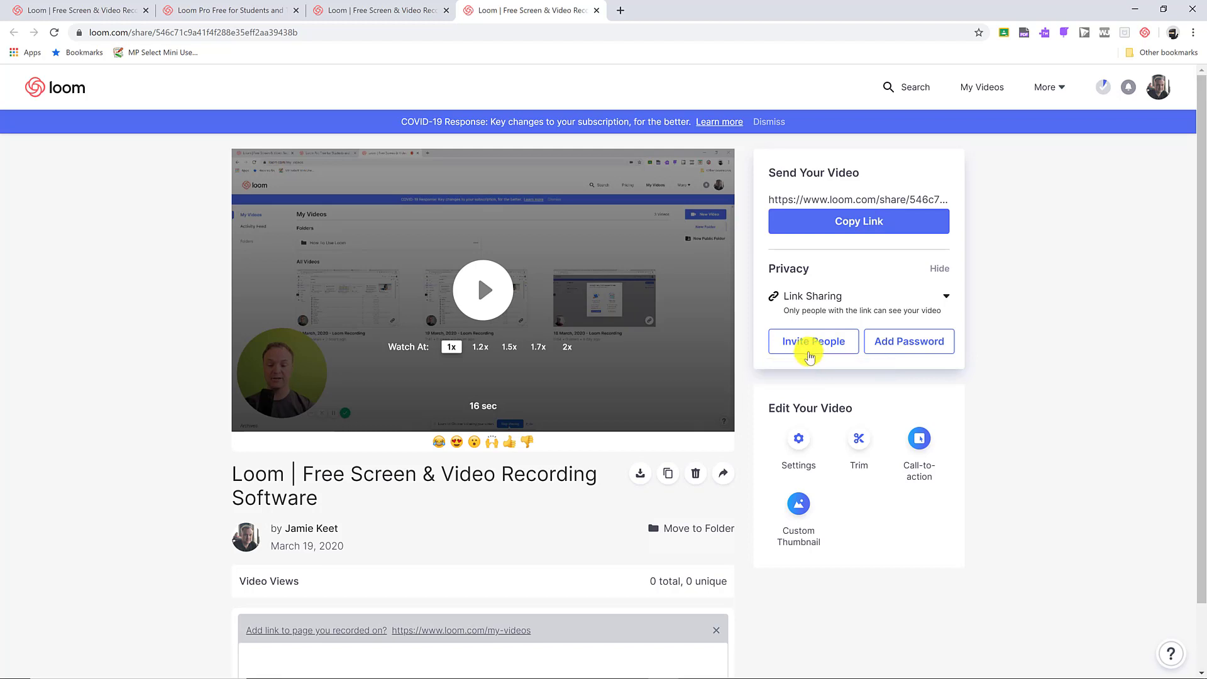
mouse_move(908, 353)
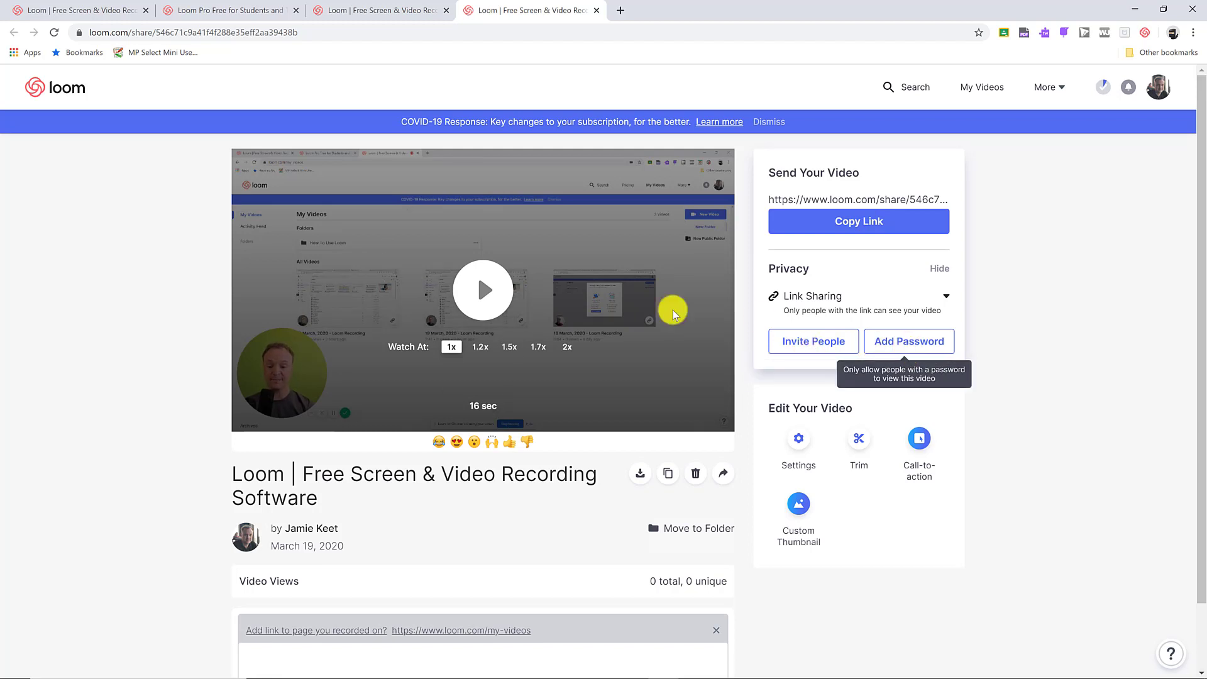
click(483, 291)
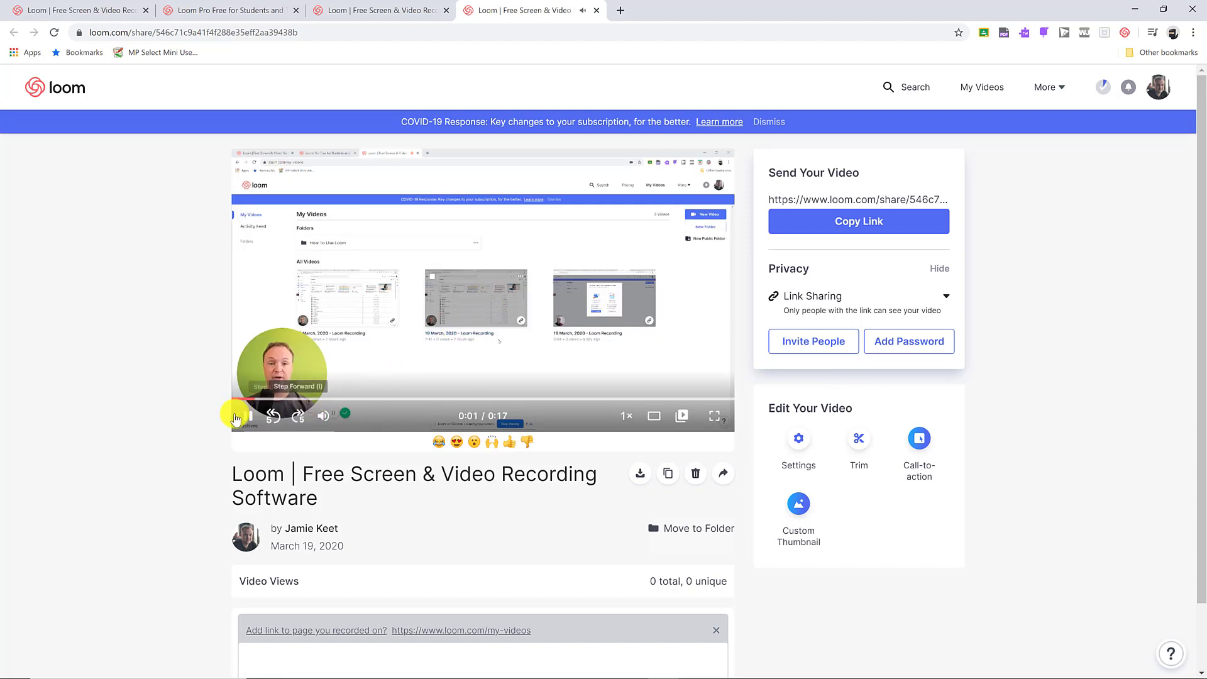
click(243, 417)
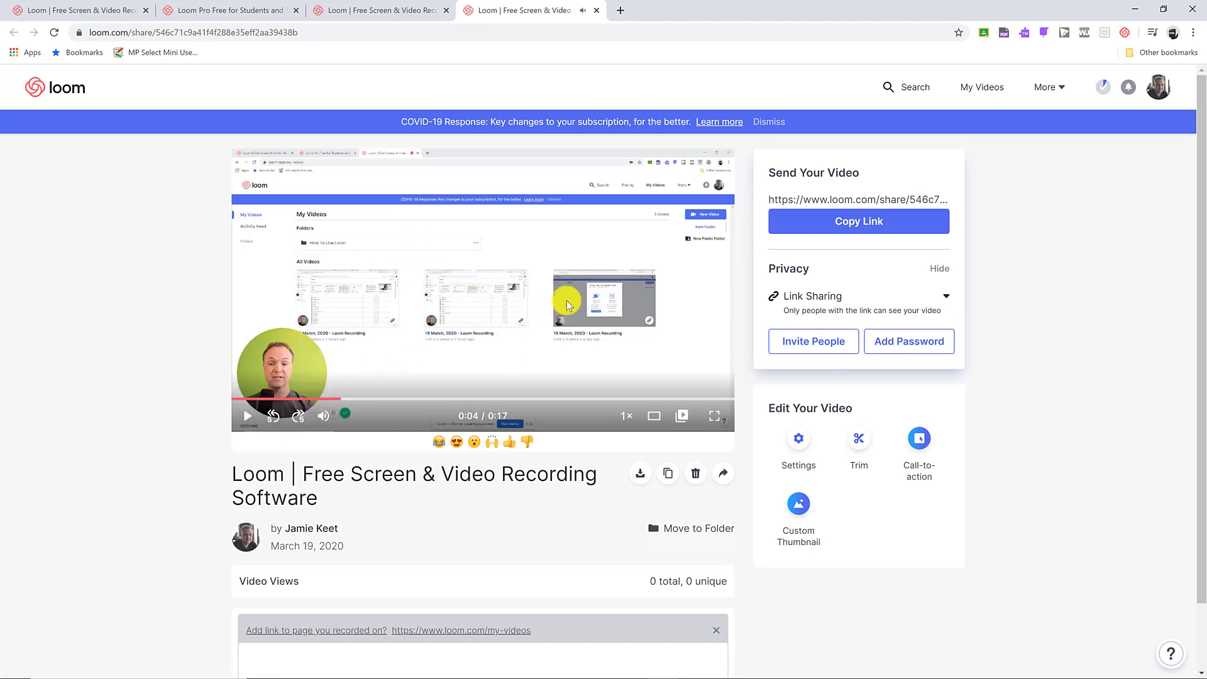
mouse_move(902, 535)
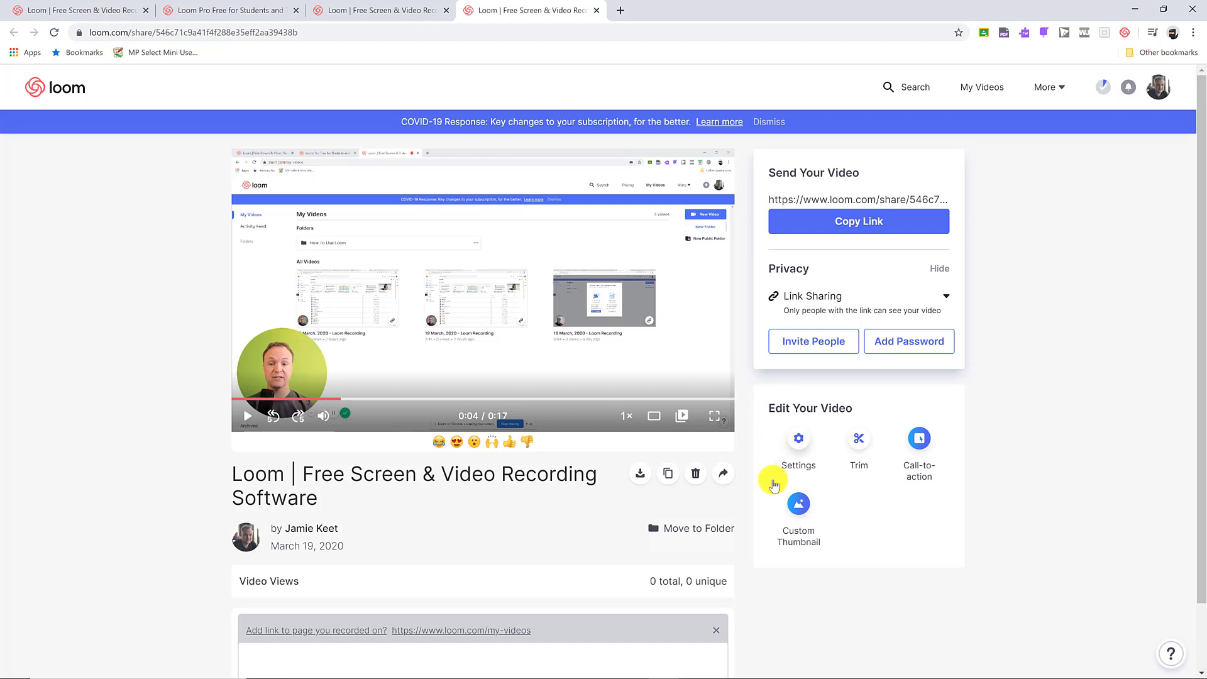
mouse_move(1006, 470)
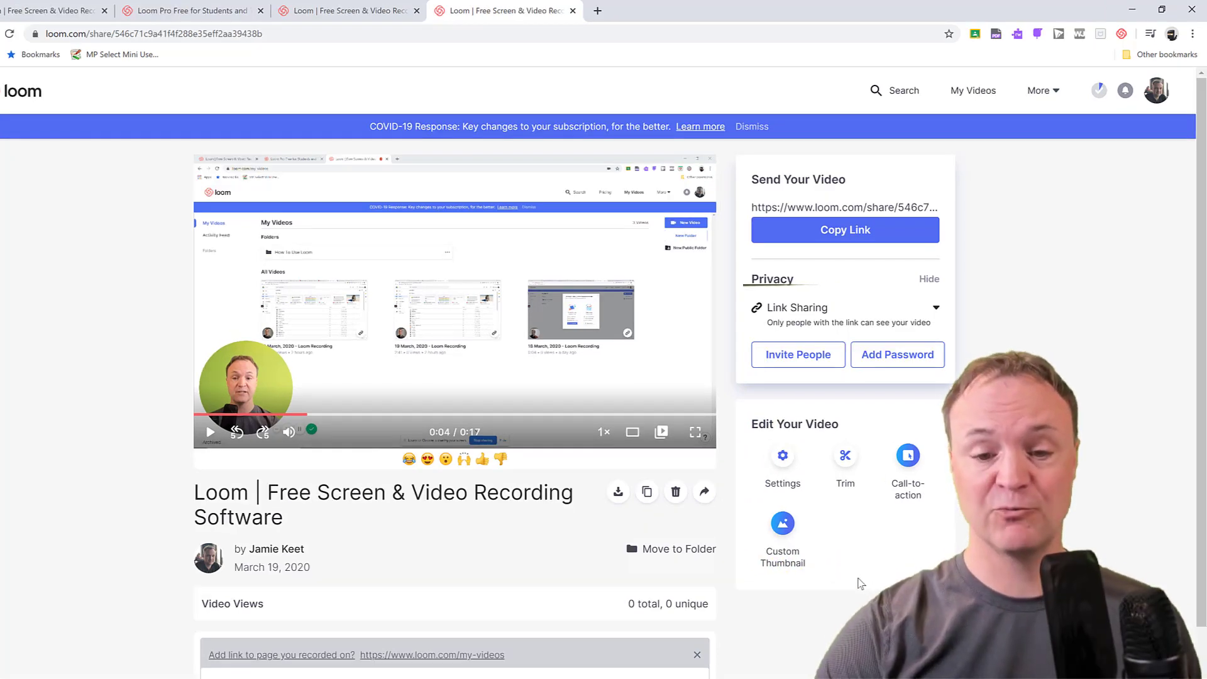
mouse_move(783, 458)
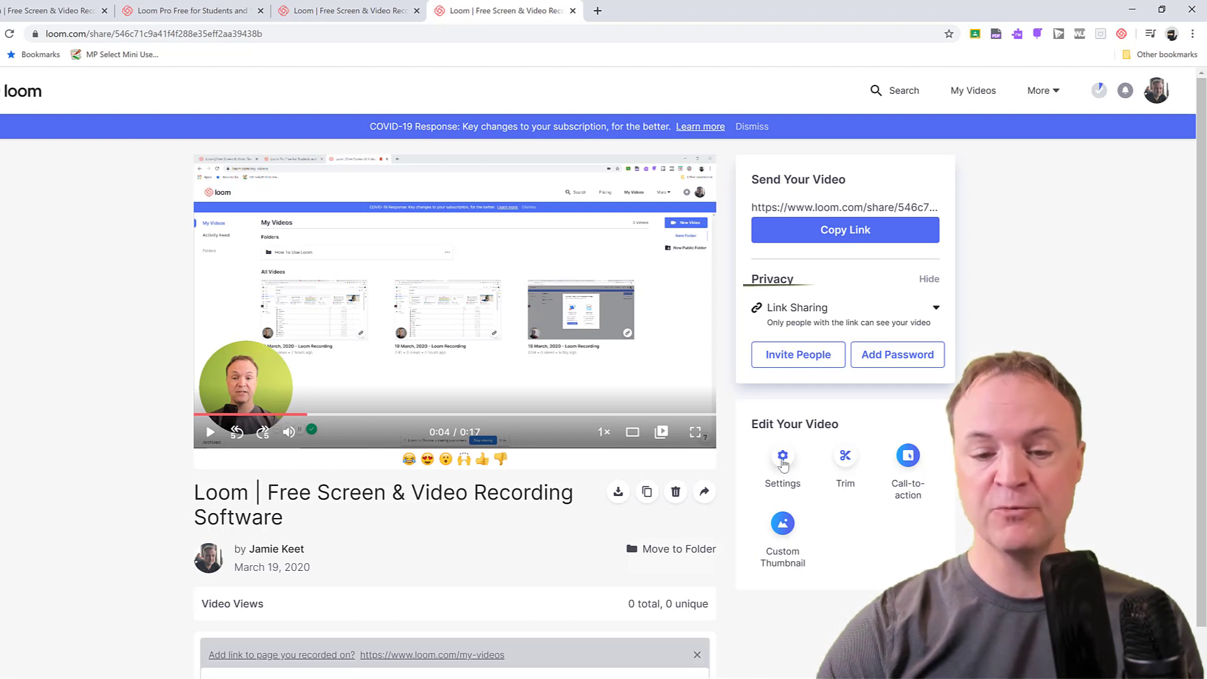
click(782, 455)
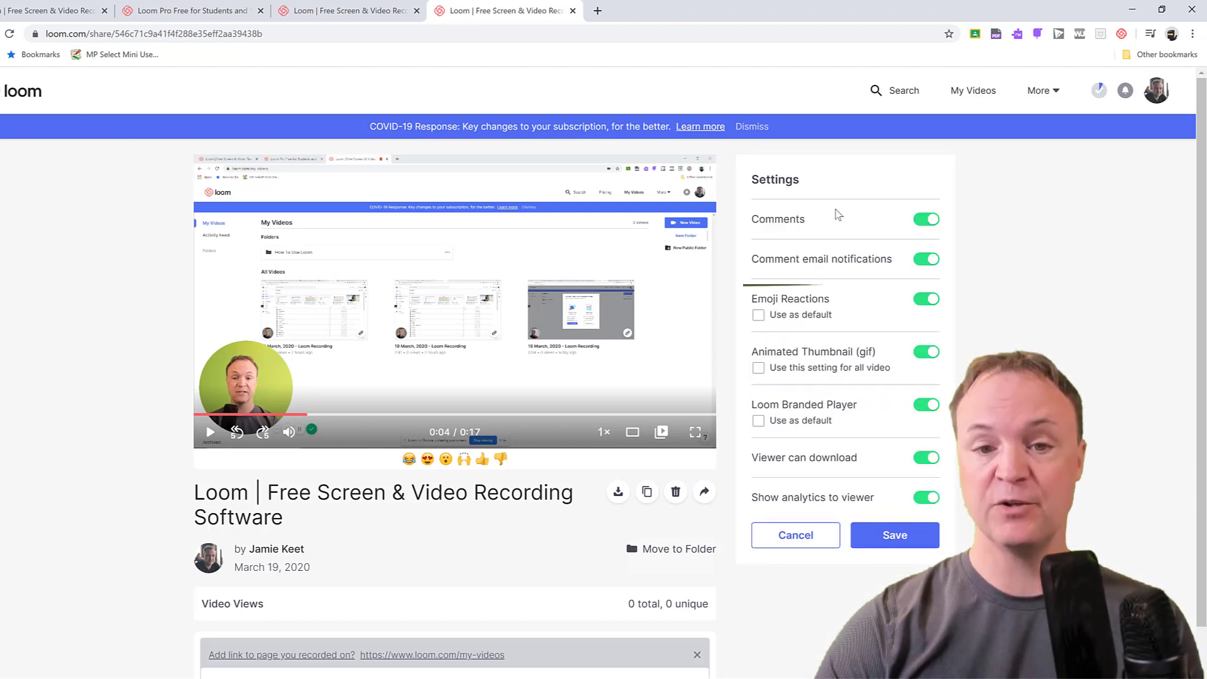
mouse_move(858, 277)
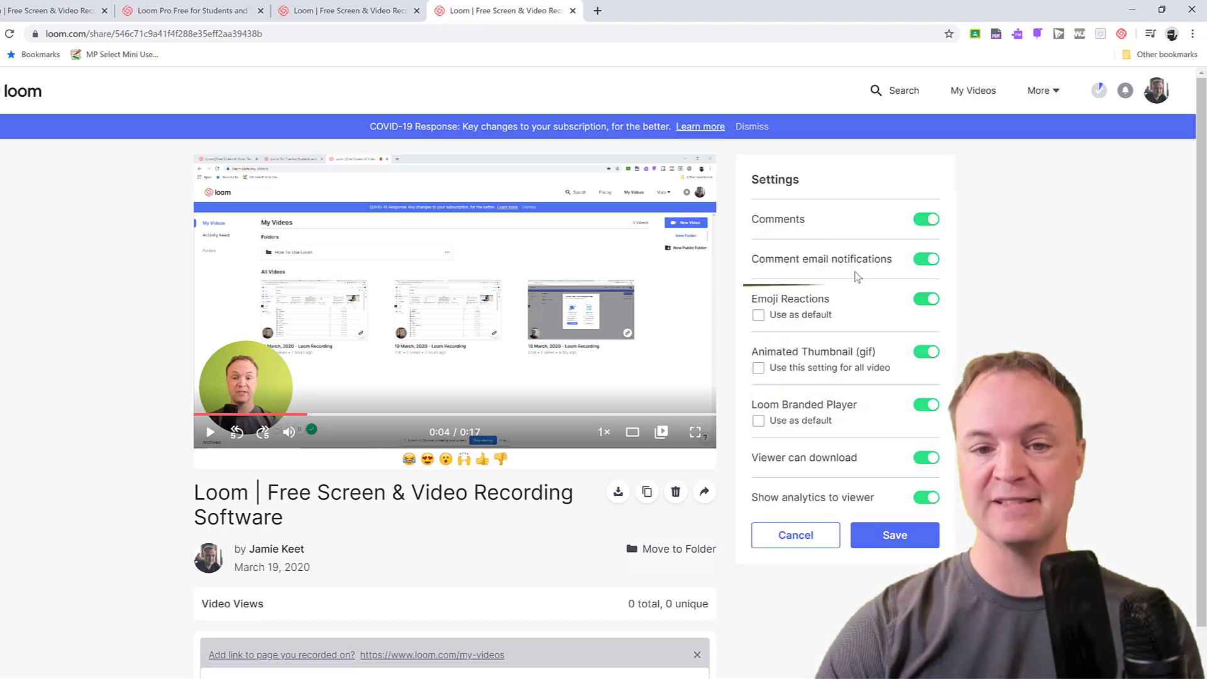
mouse_move(843, 482)
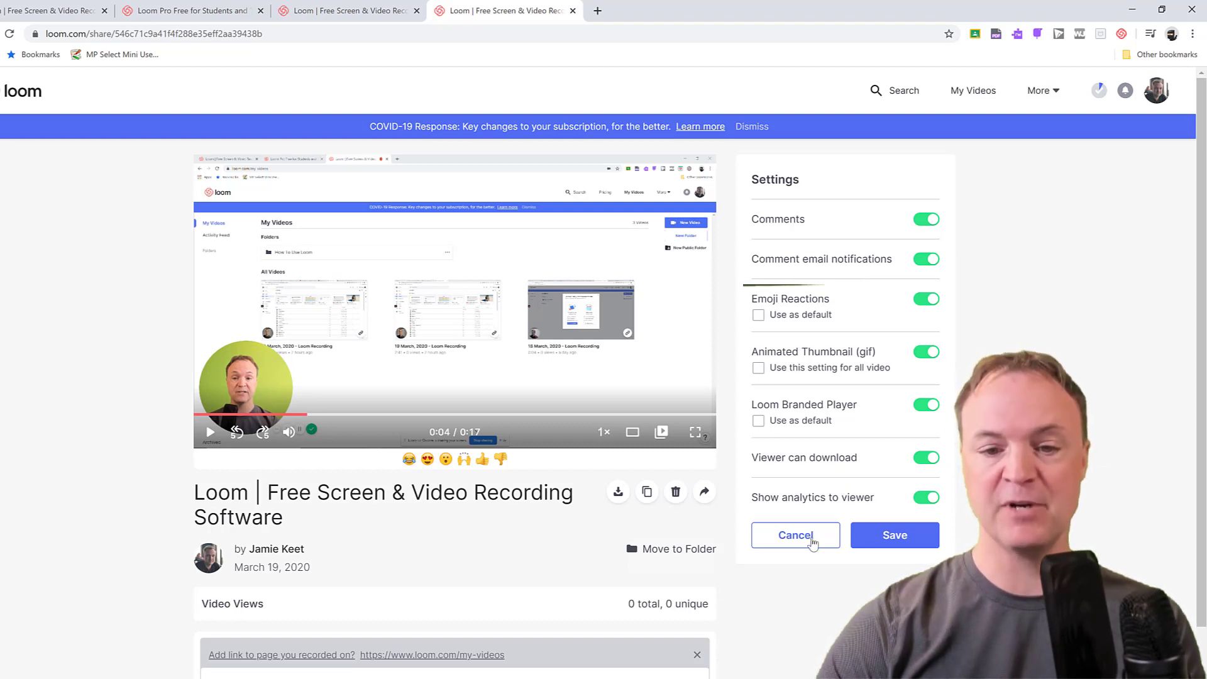
click(796, 535)
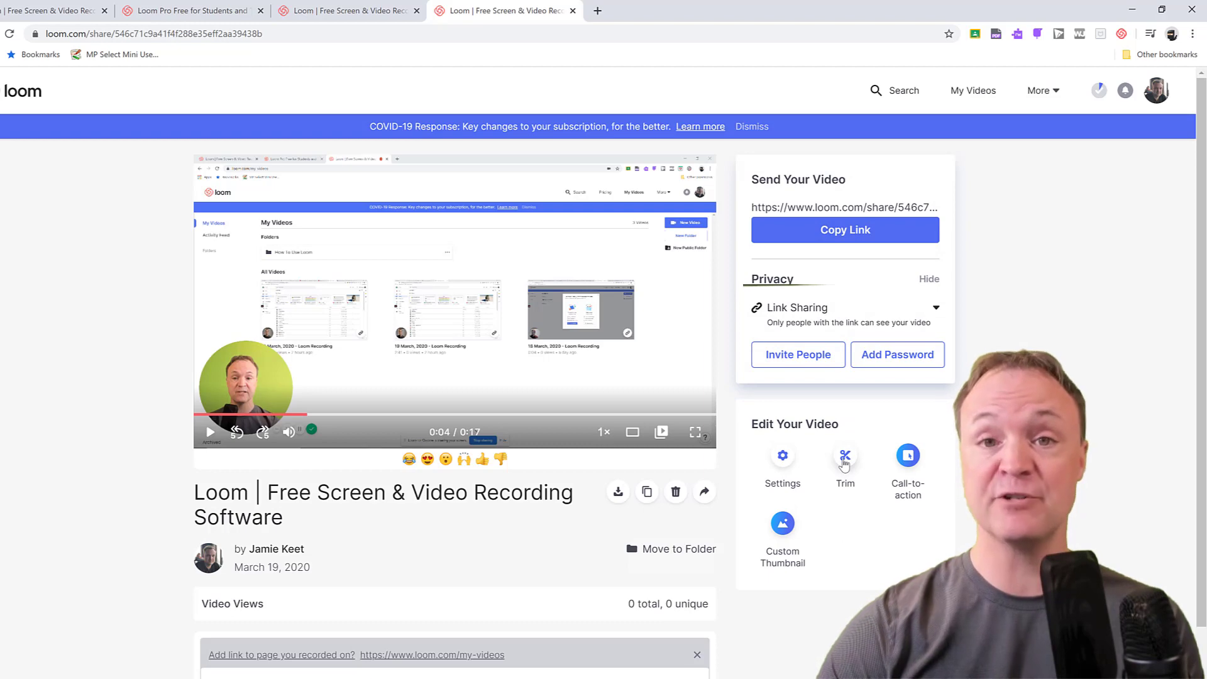
Cut 0:01.4–0:15.1 in the trim editor, return to the video, and publish changes.
click(845, 456)
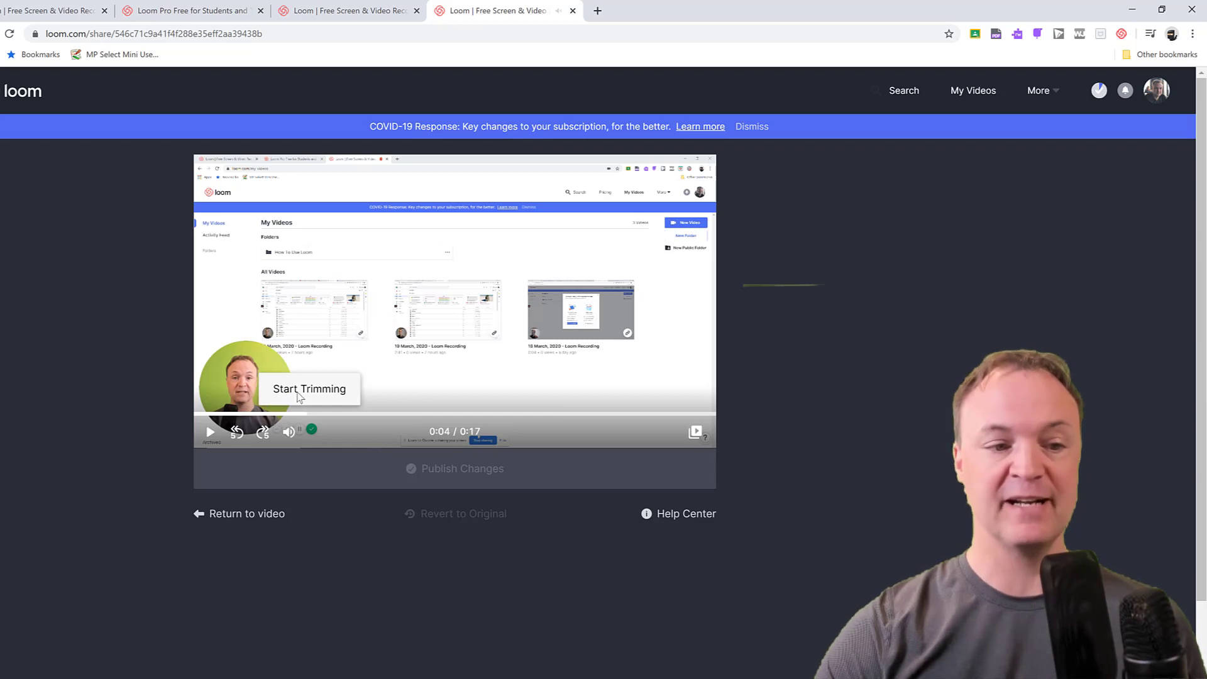
click(309, 389)
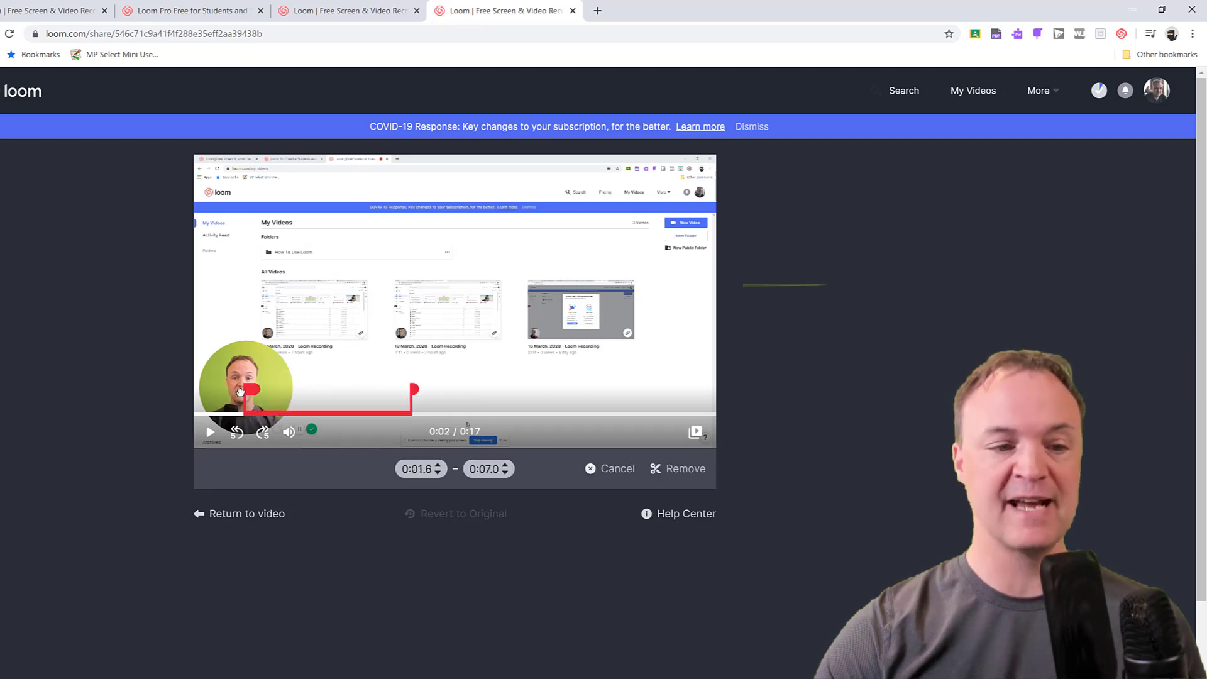
drag(414, 397, 630, 395)
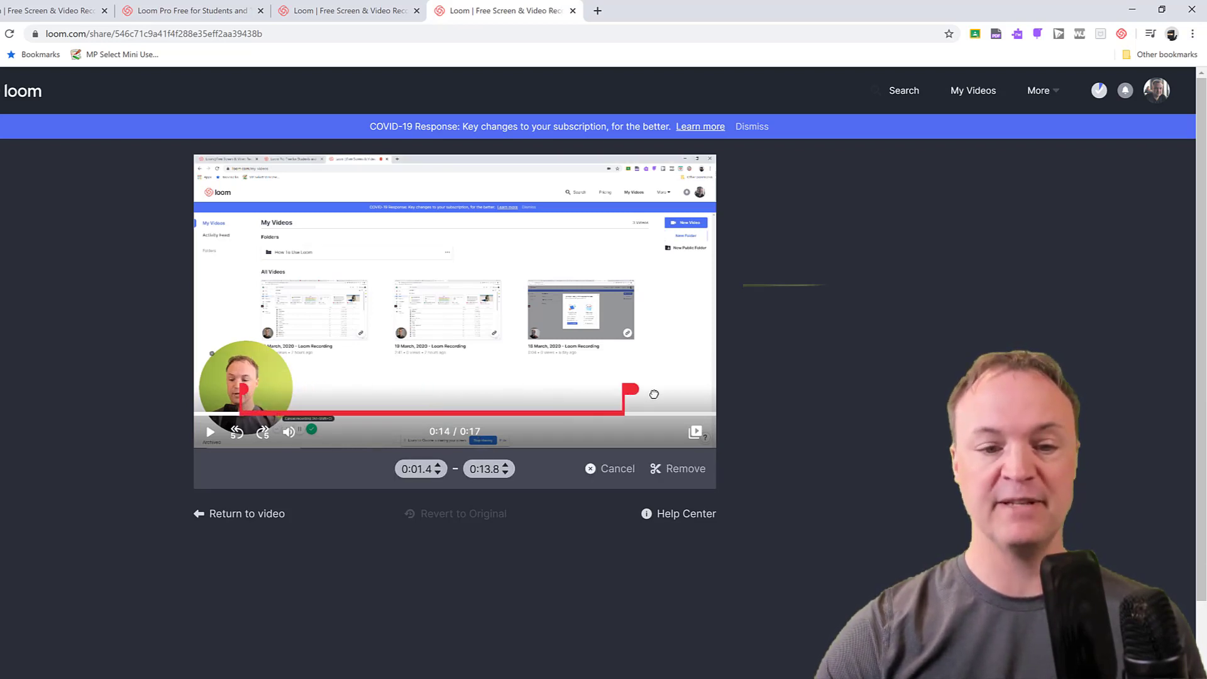
drag(630, 389, 669, 389)
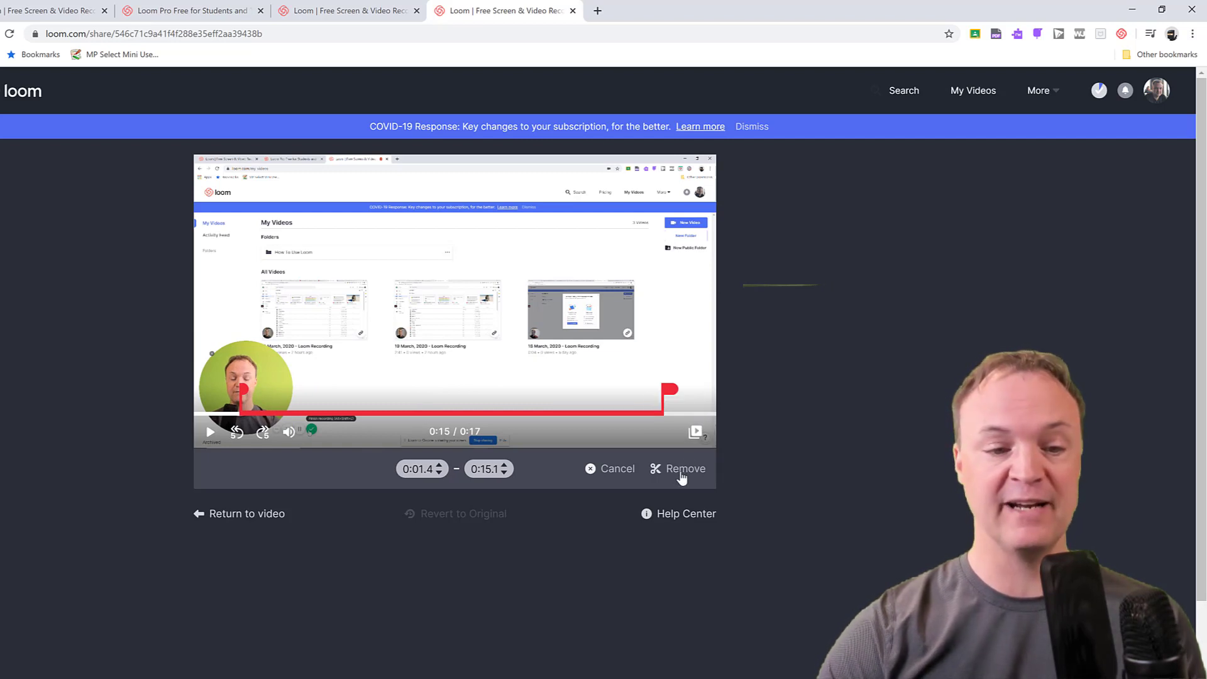
click(685, 468)
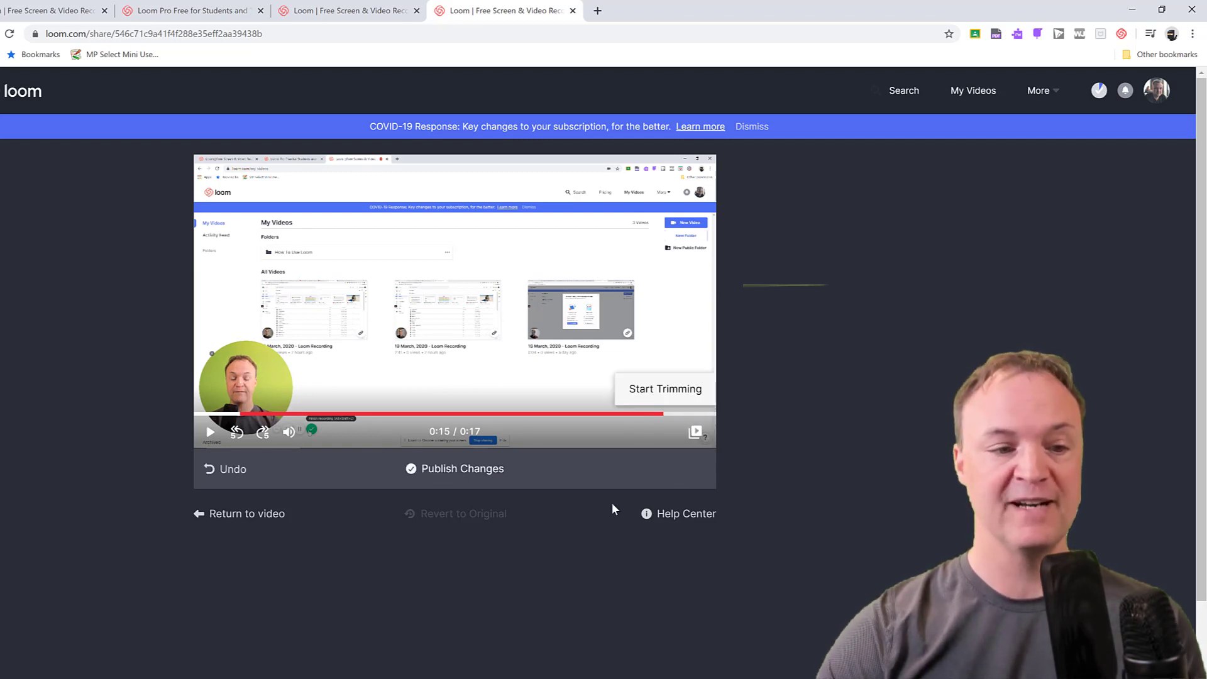
mouse_move(473, 499)
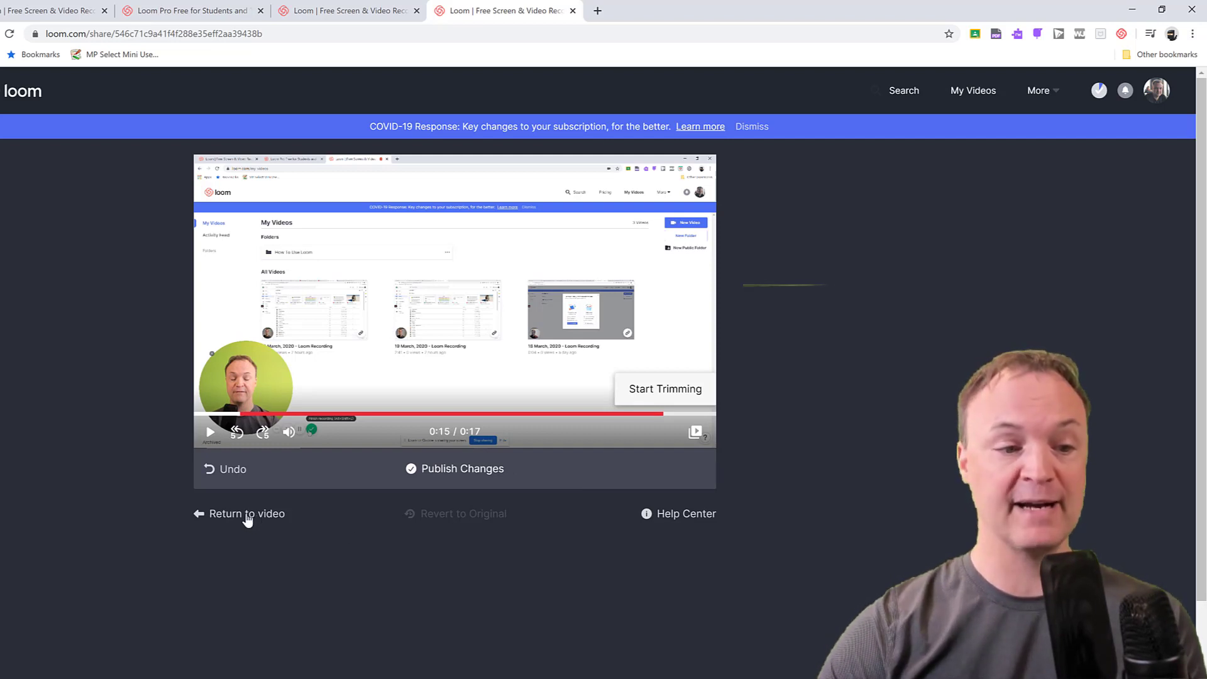
click(246, 514)
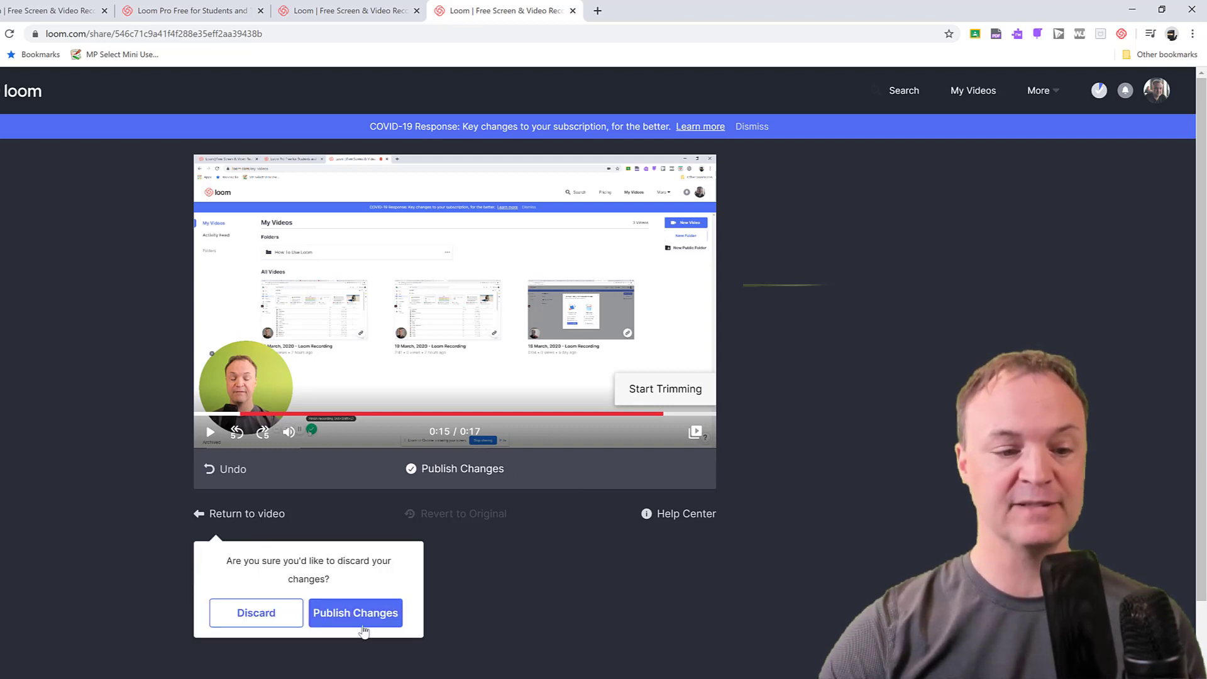
click(356, 612)
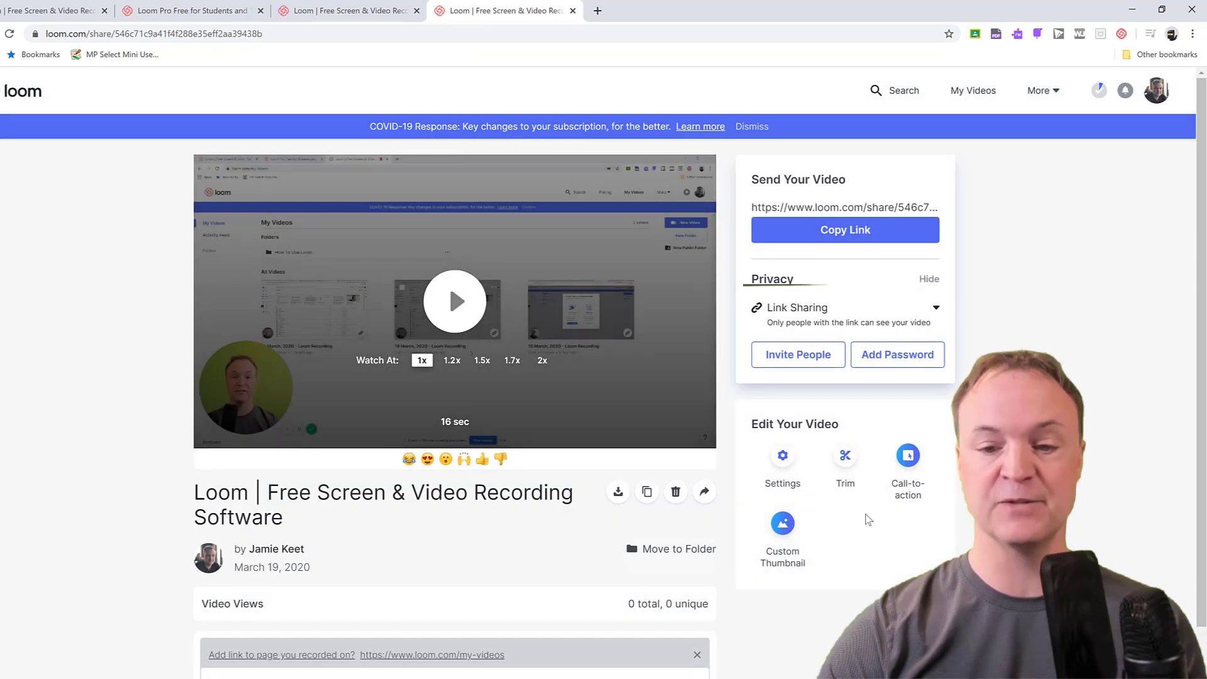
mouse_move(908, 456)
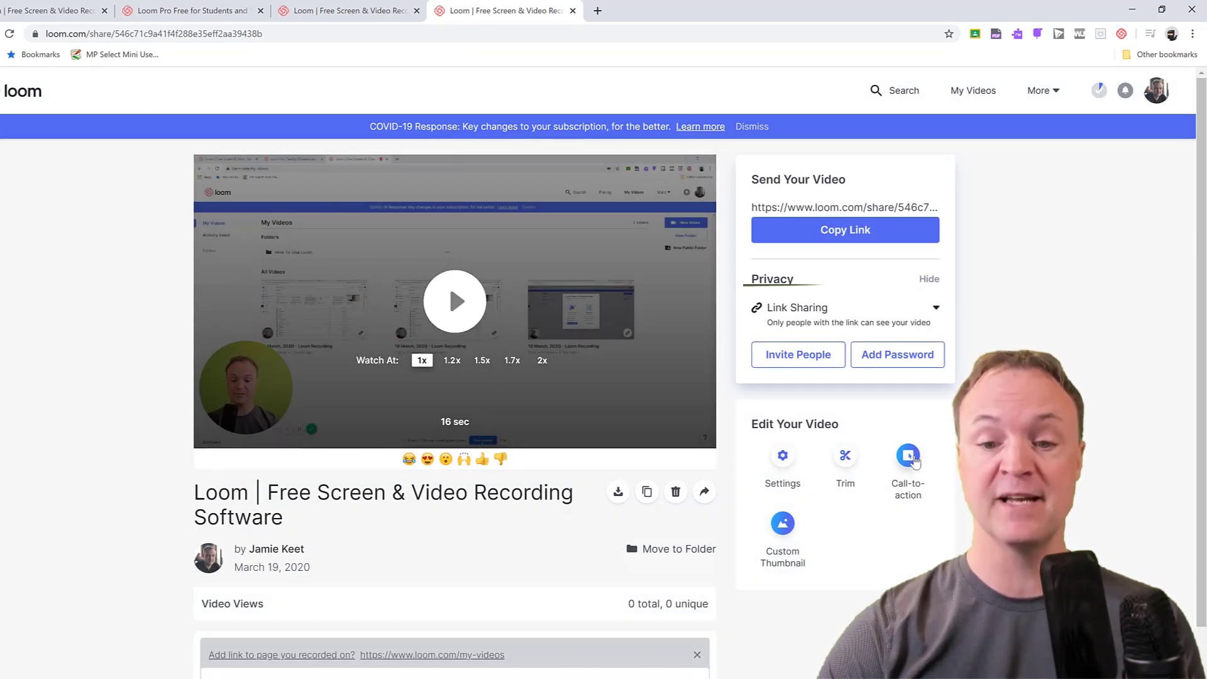
click(908, 455)
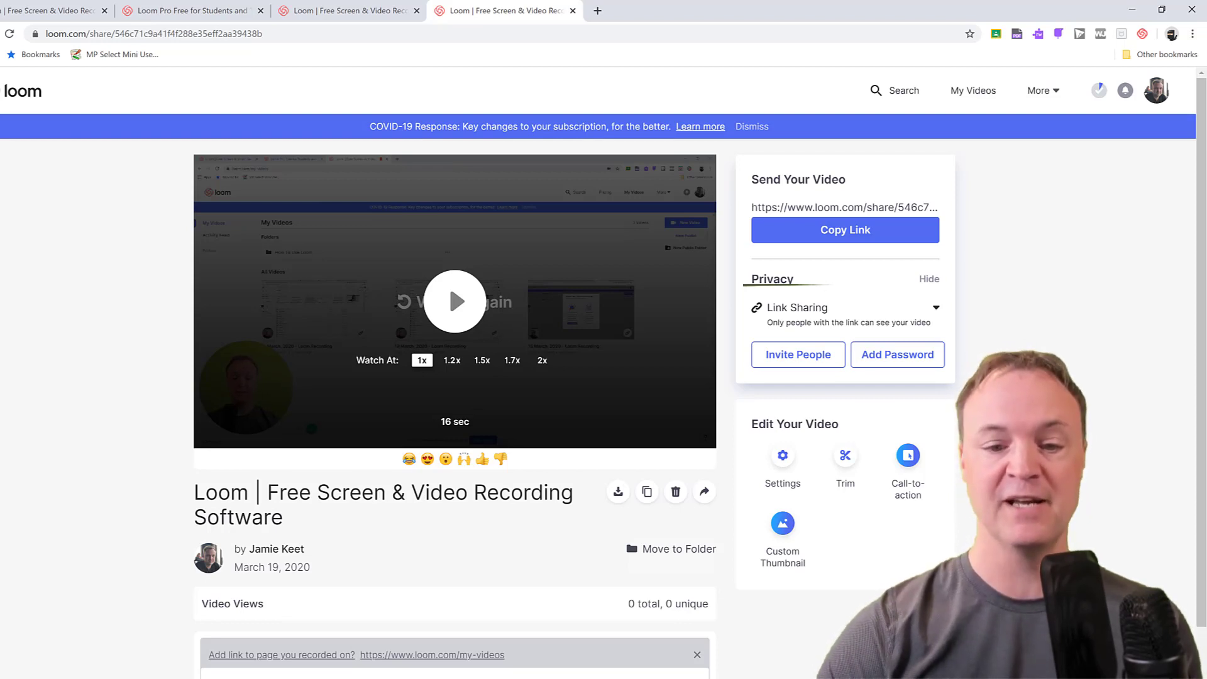
click(783, 523)
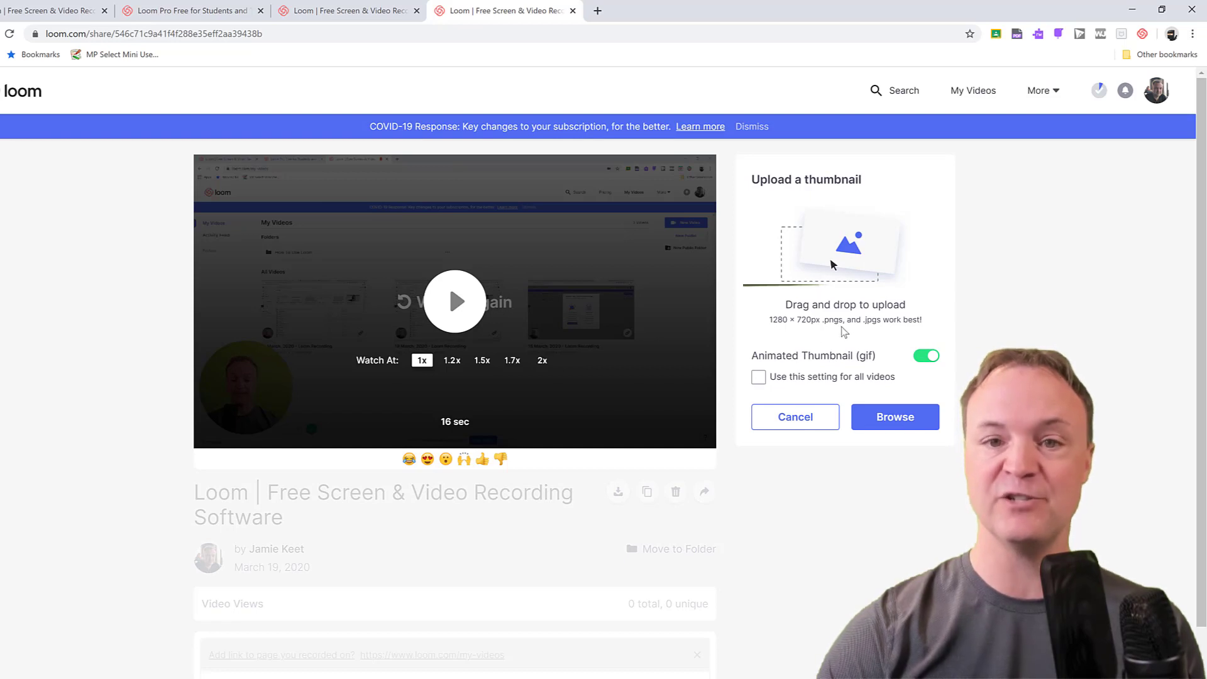
mouse_move(907, 426)
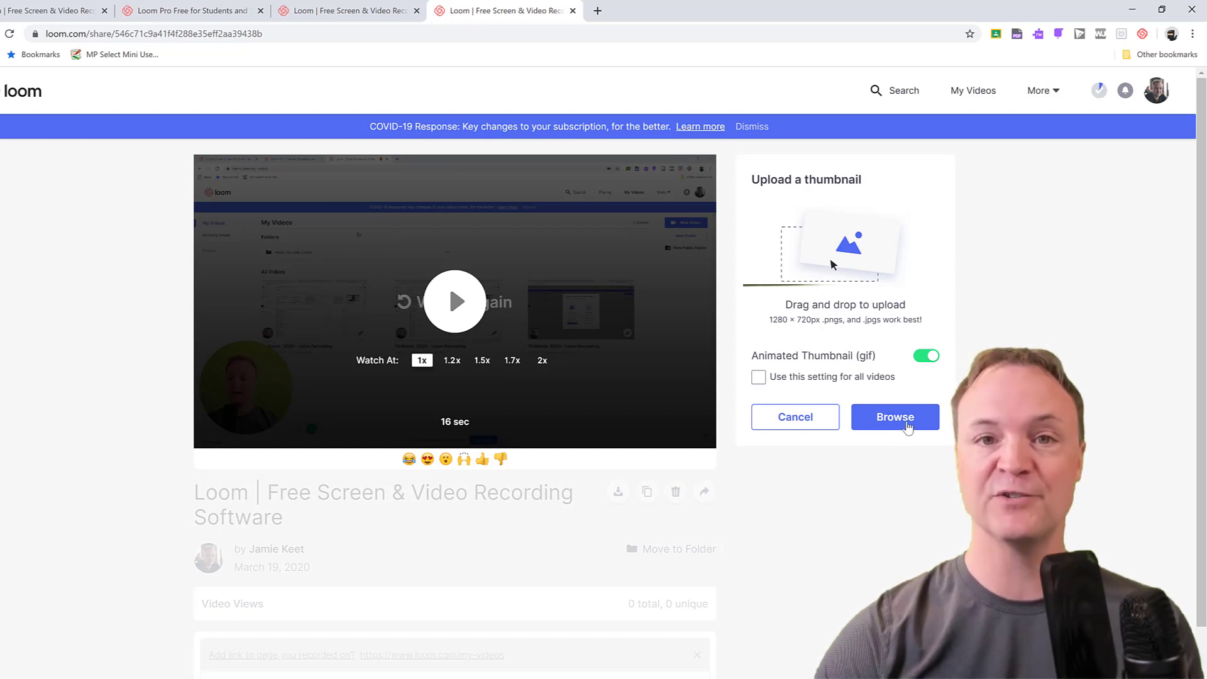
mouse_move(805, 493)
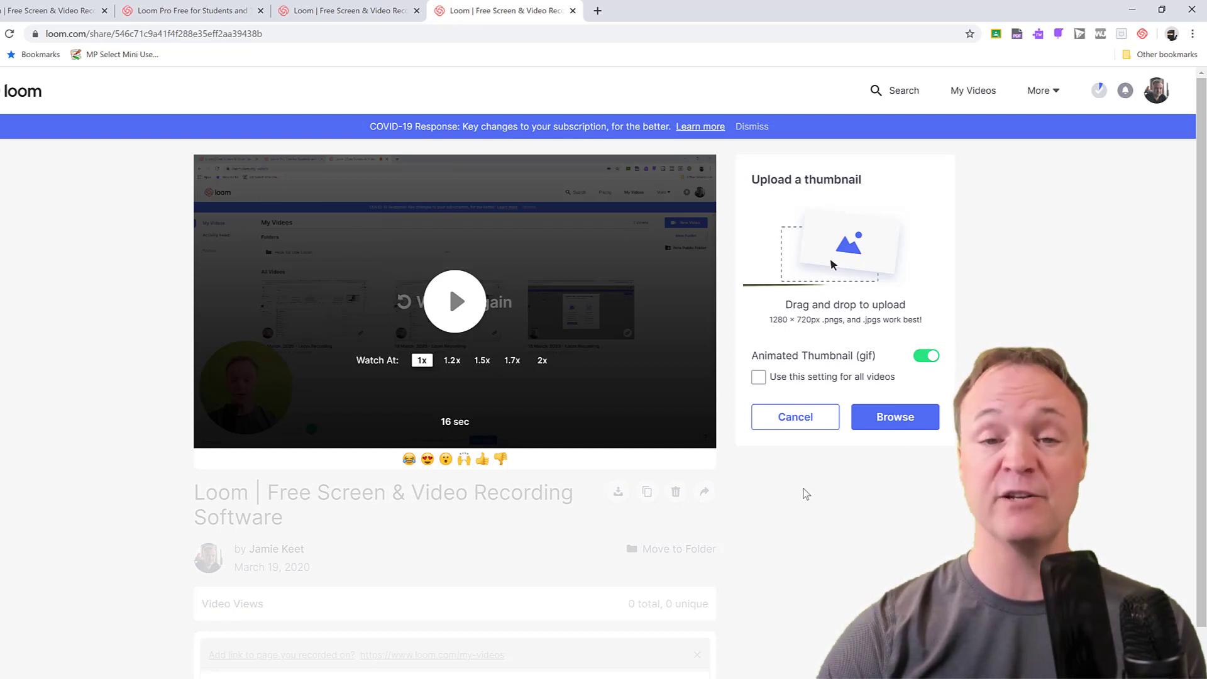
click(795, 417)
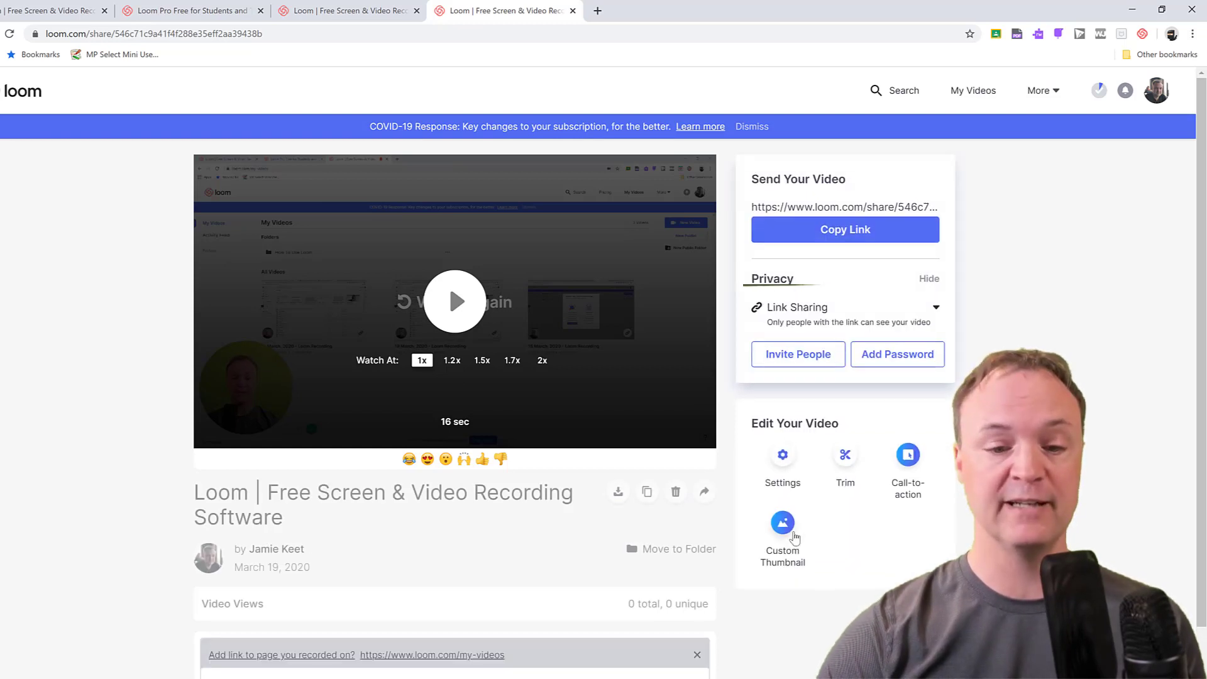
mouse_move(1074, 287)
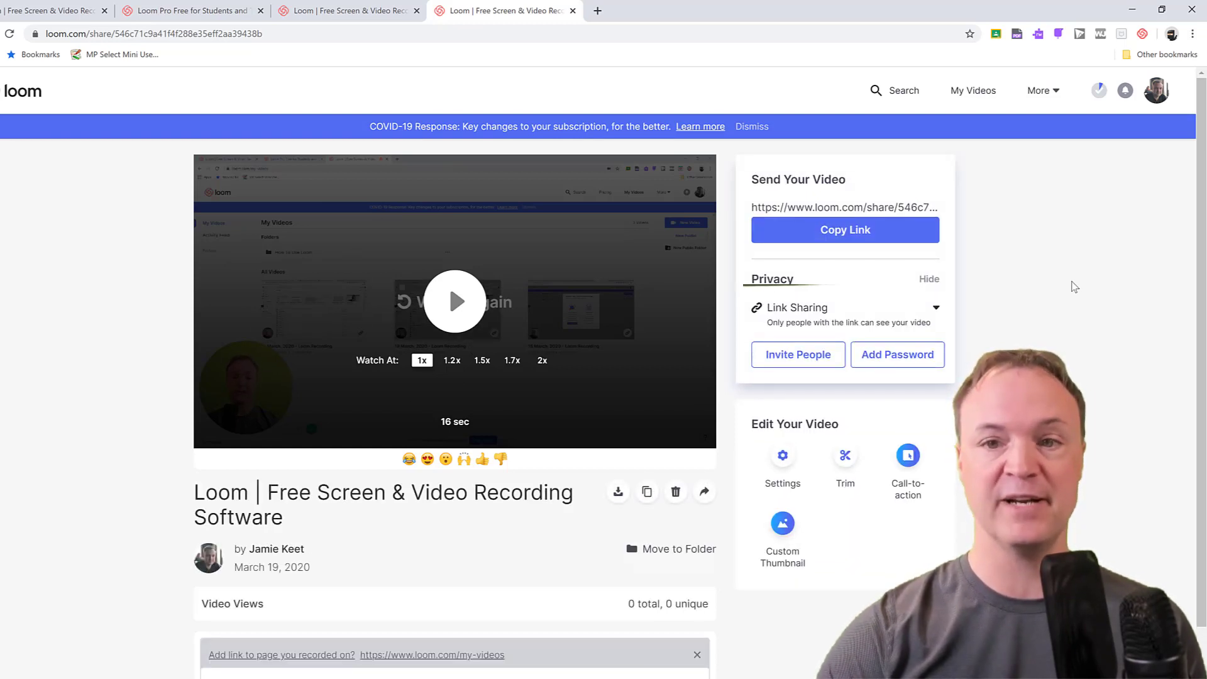
mouse_move(1017, 121)
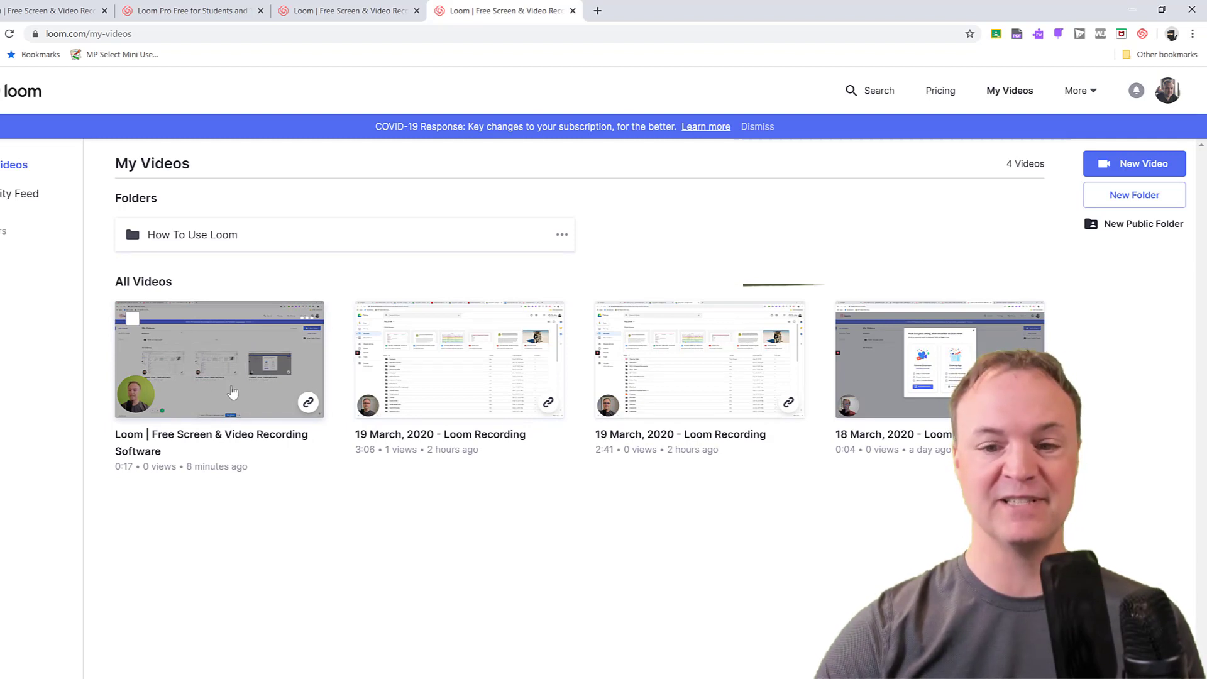
mouse_move(257, 390)
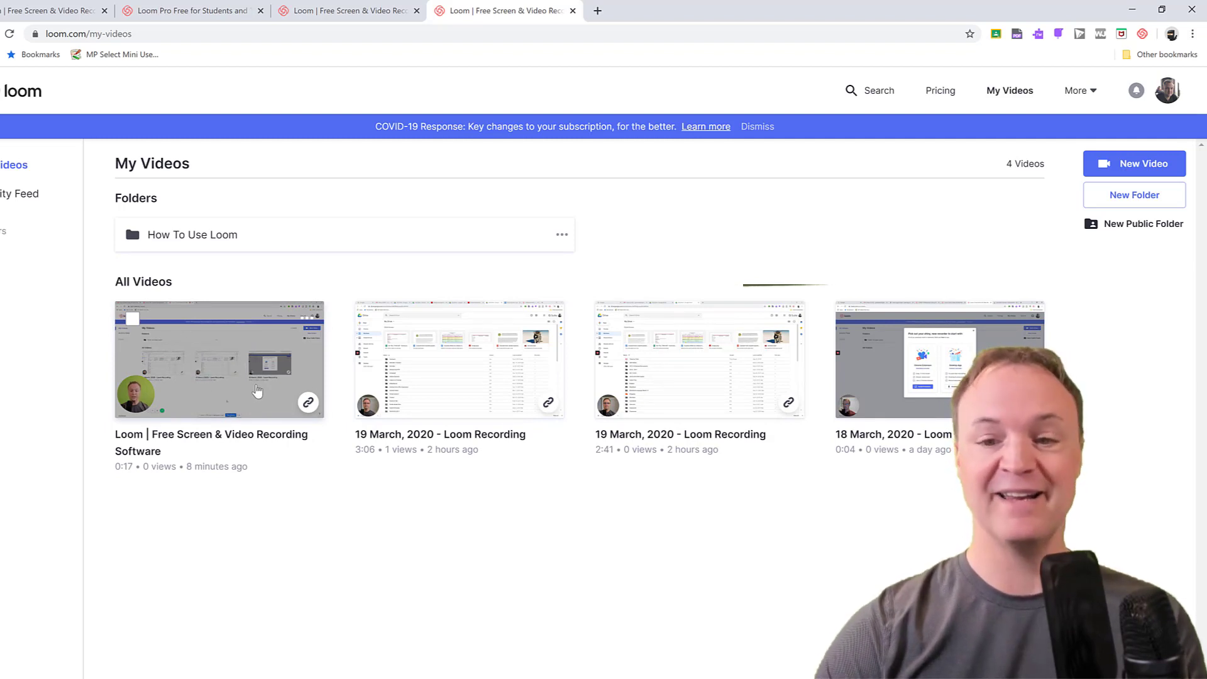
mouse_move(197, 352)
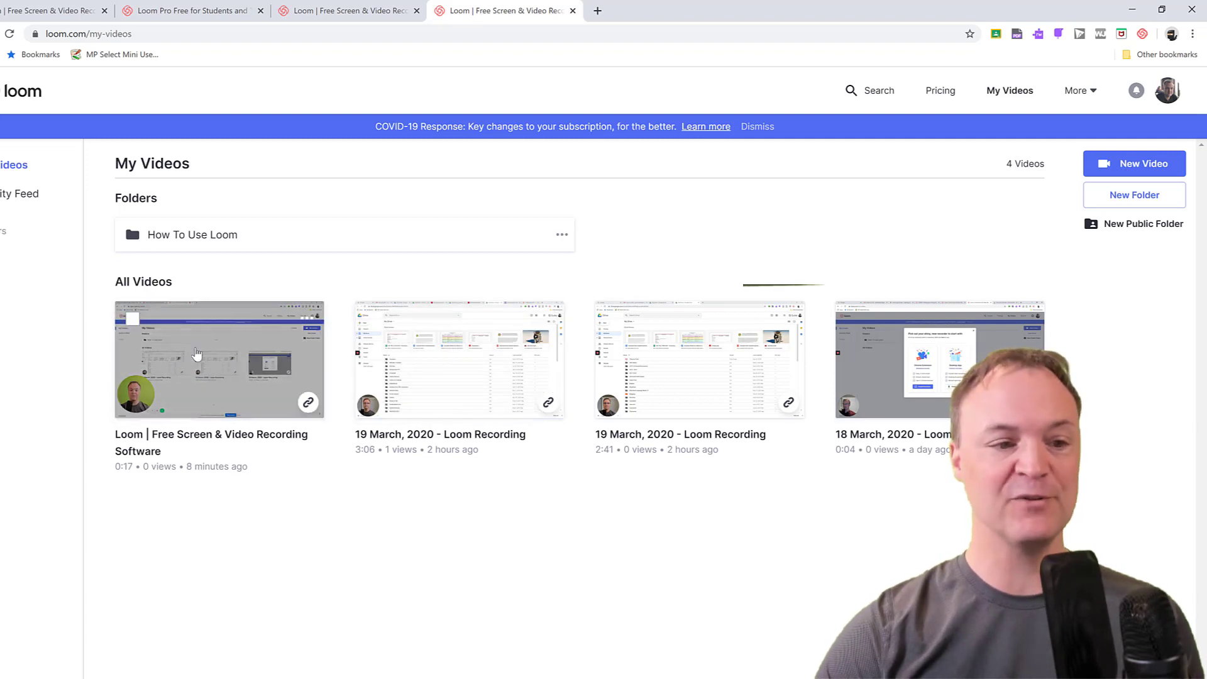
click(197, 353)
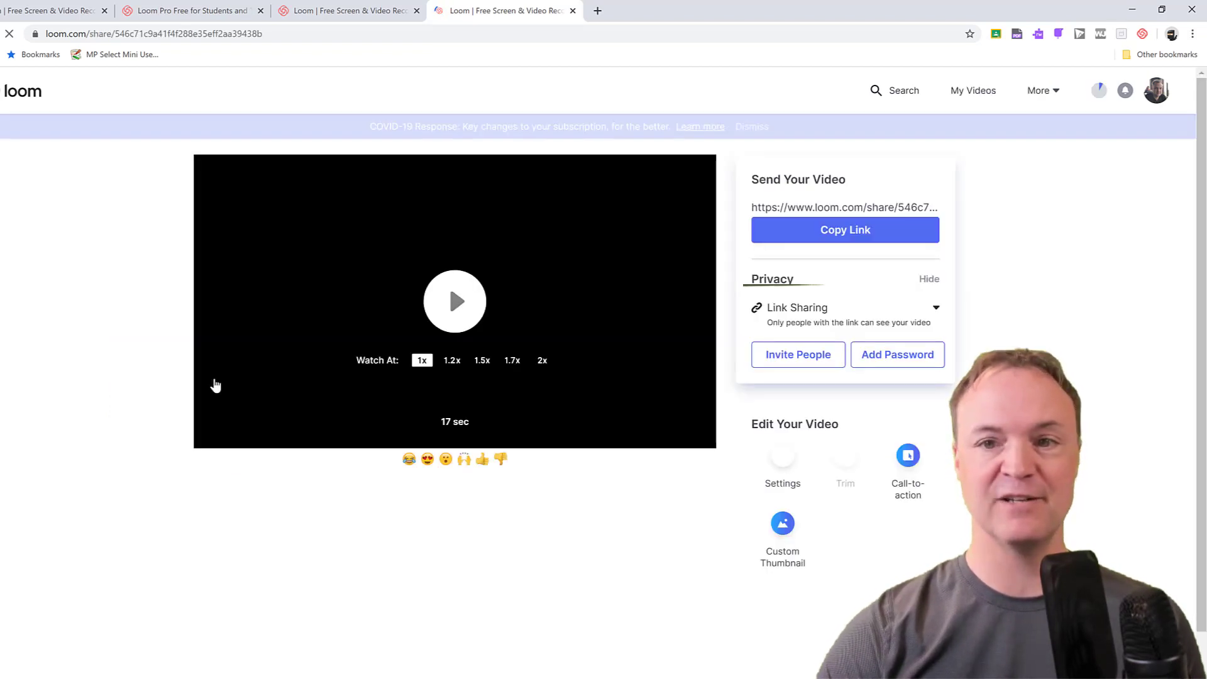